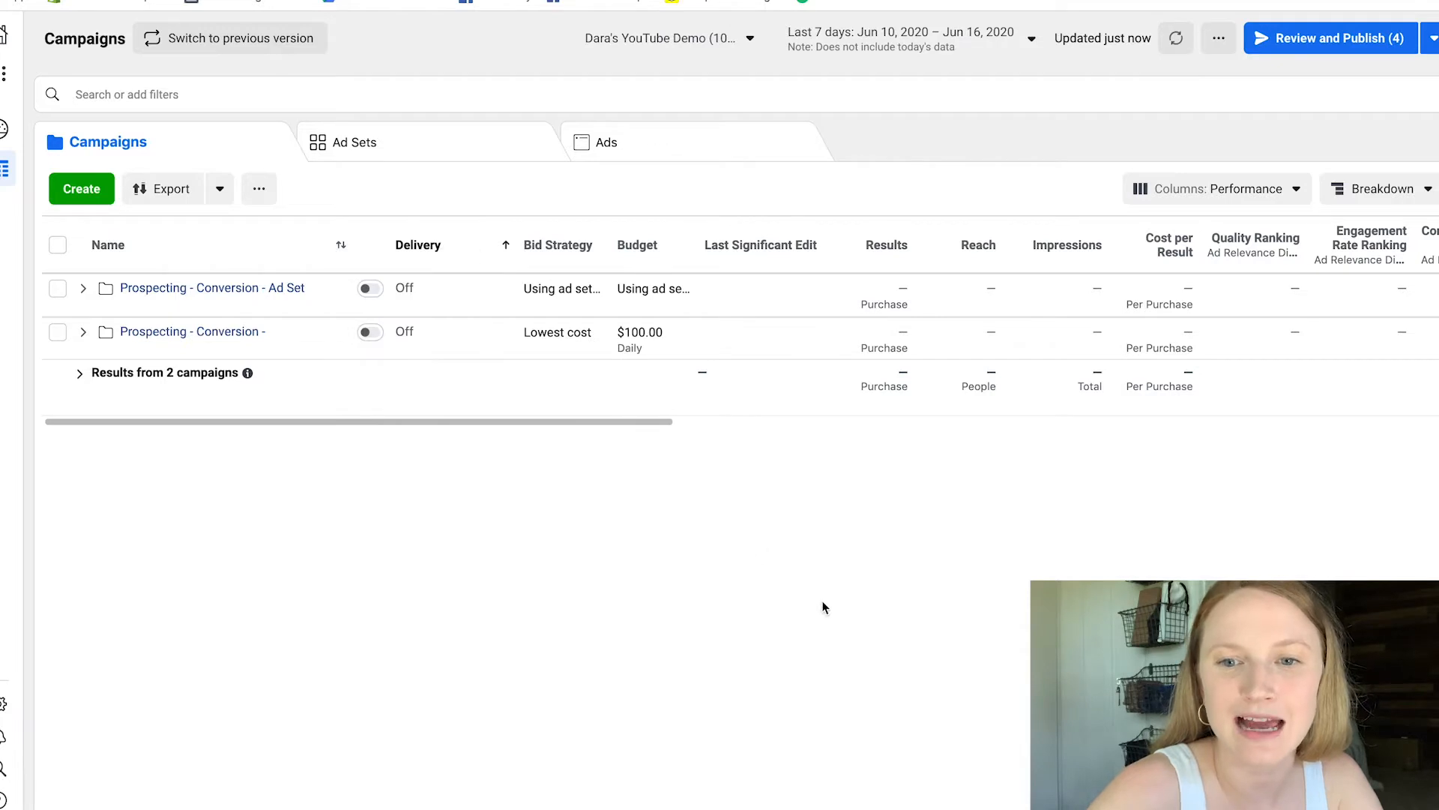
mouse_move(1183, 226)
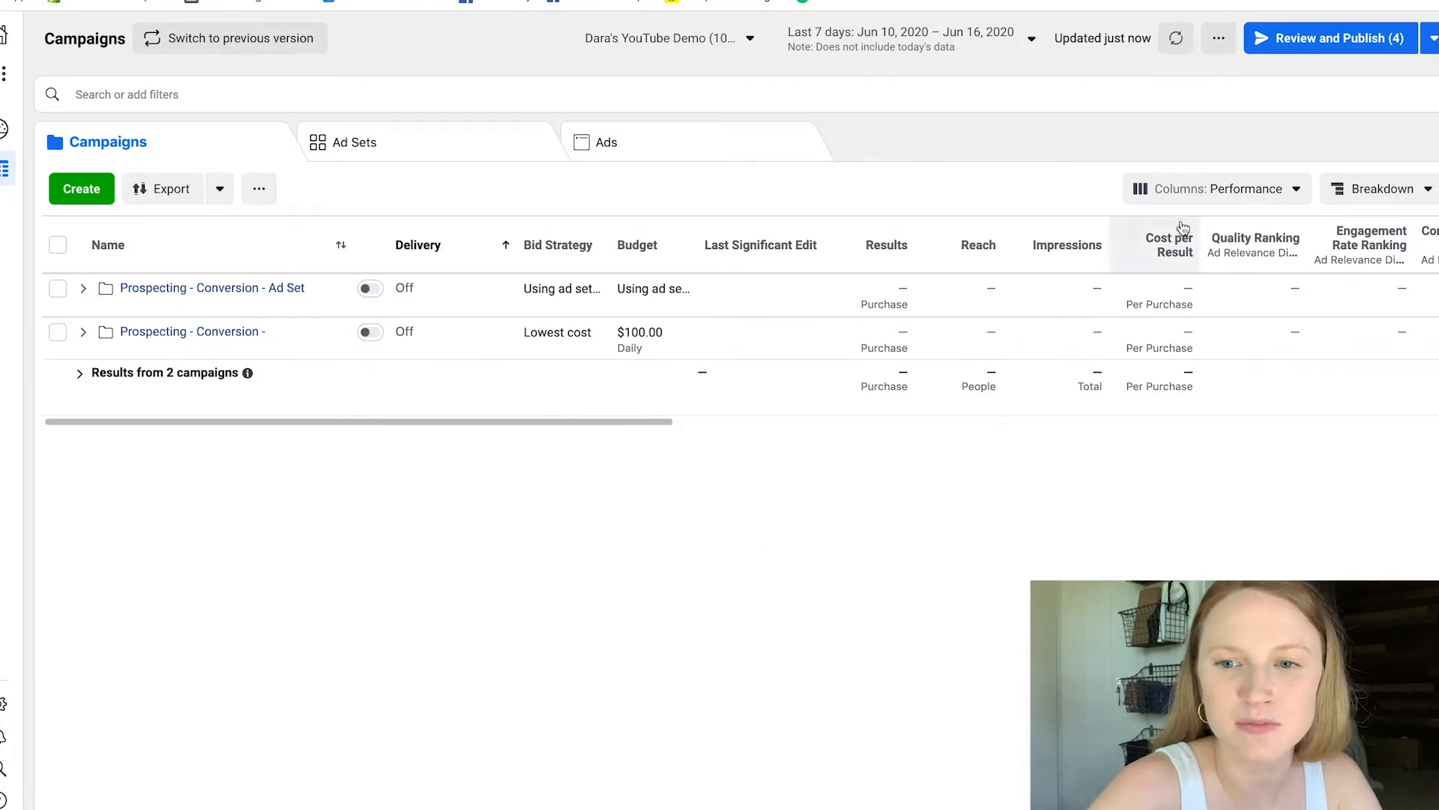
- Open Customize Columns from the Columns: Performance preset menu
click(1218, 188)
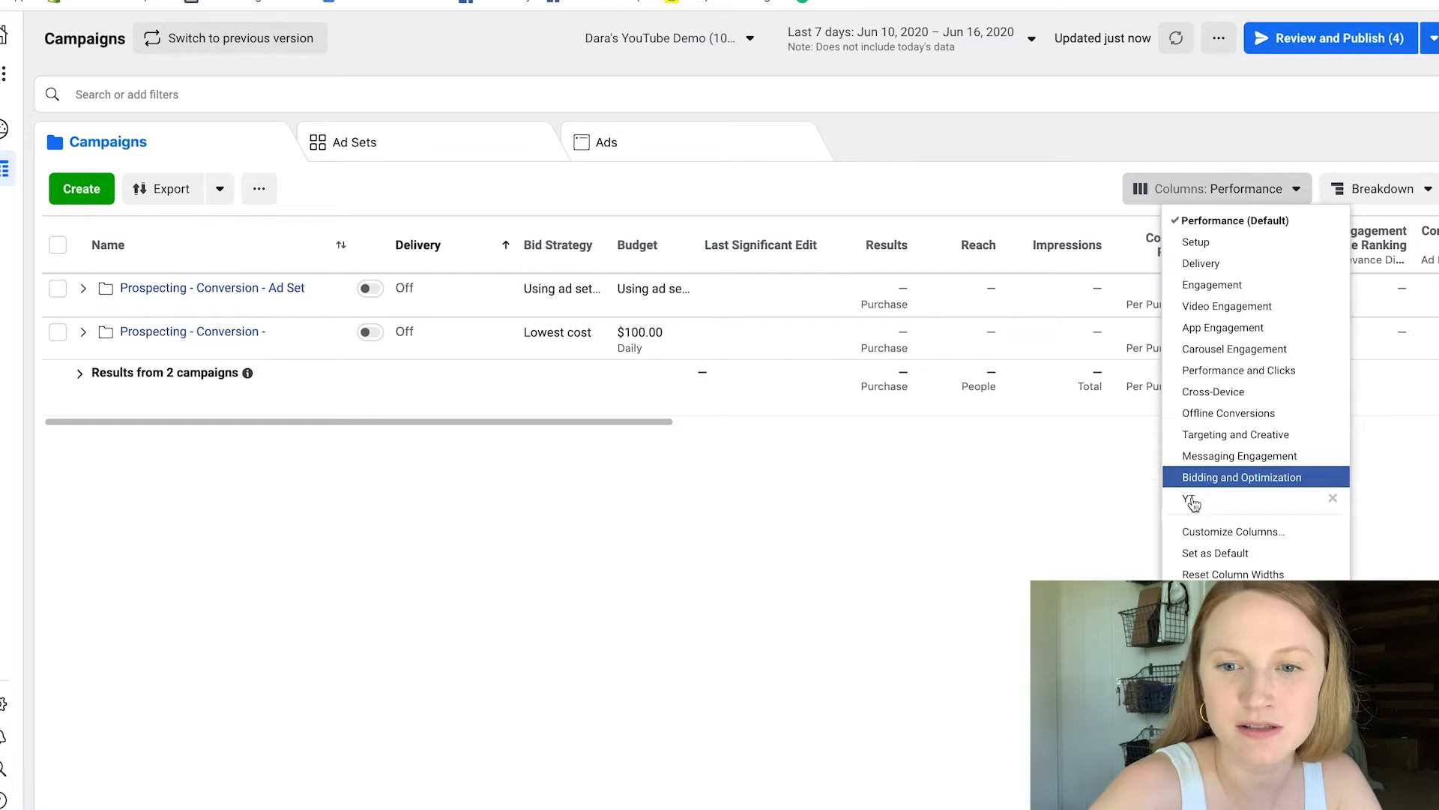
click(1234, 531)
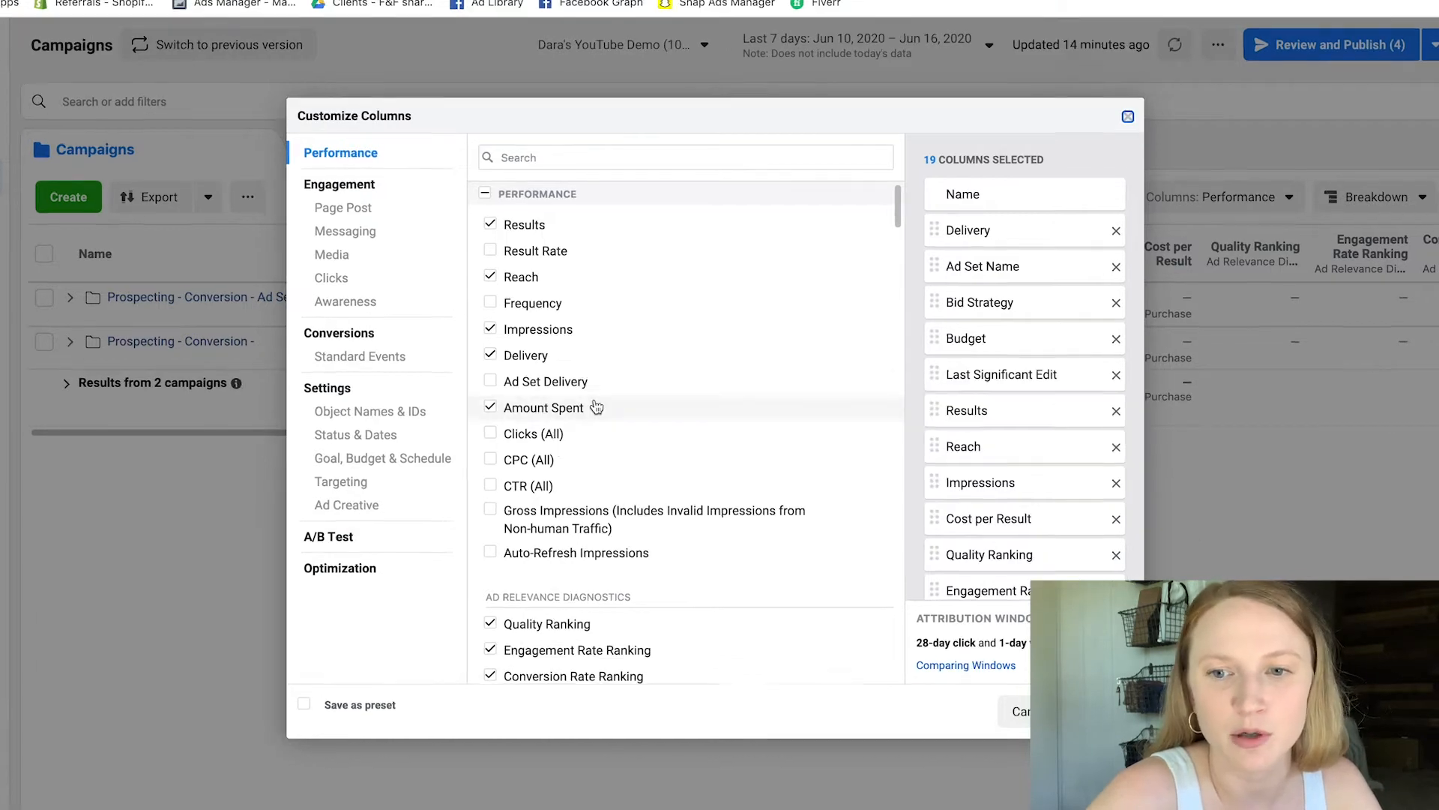
- Add the Frequency and CPM metrics to the column set
click(491, 303)
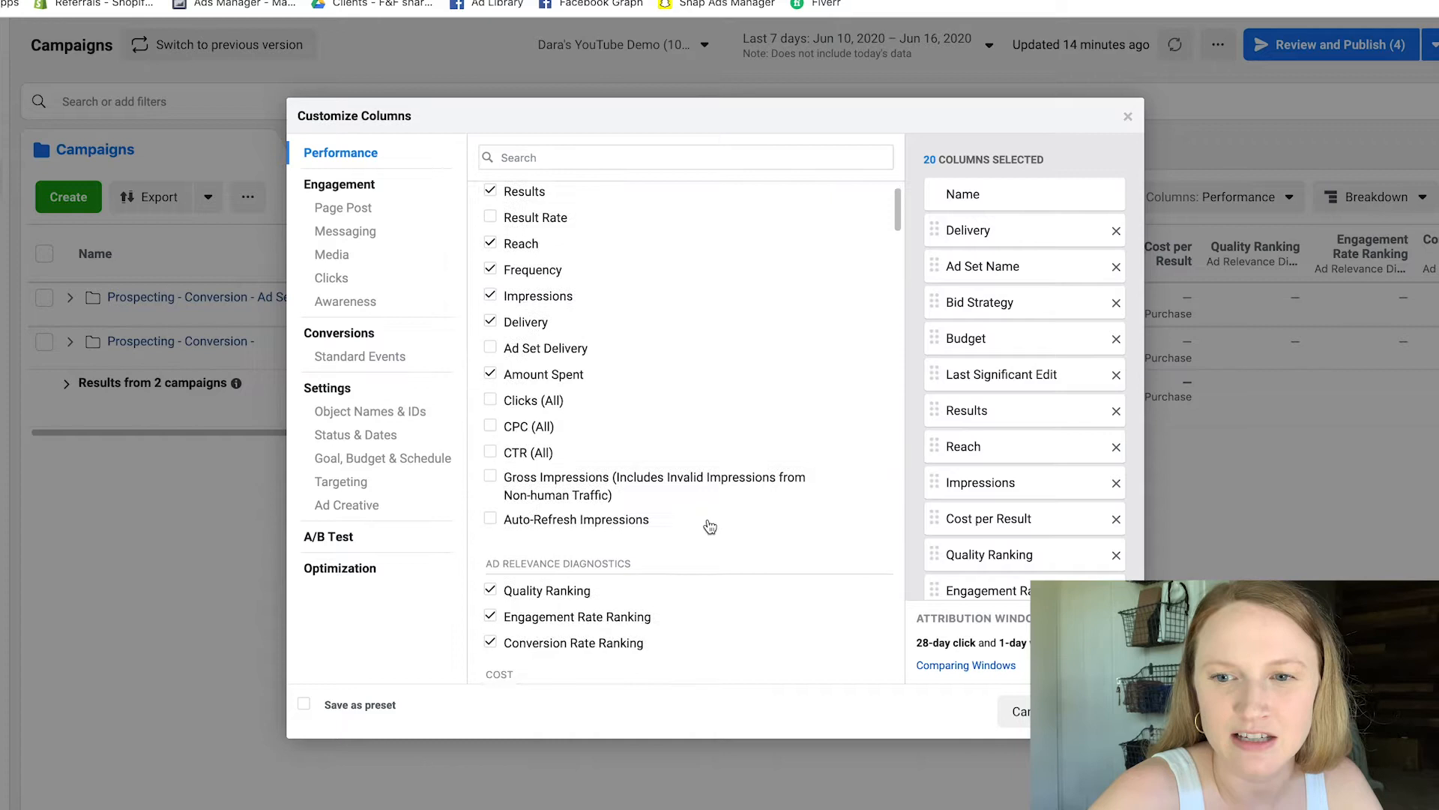
scroll(down, 3)
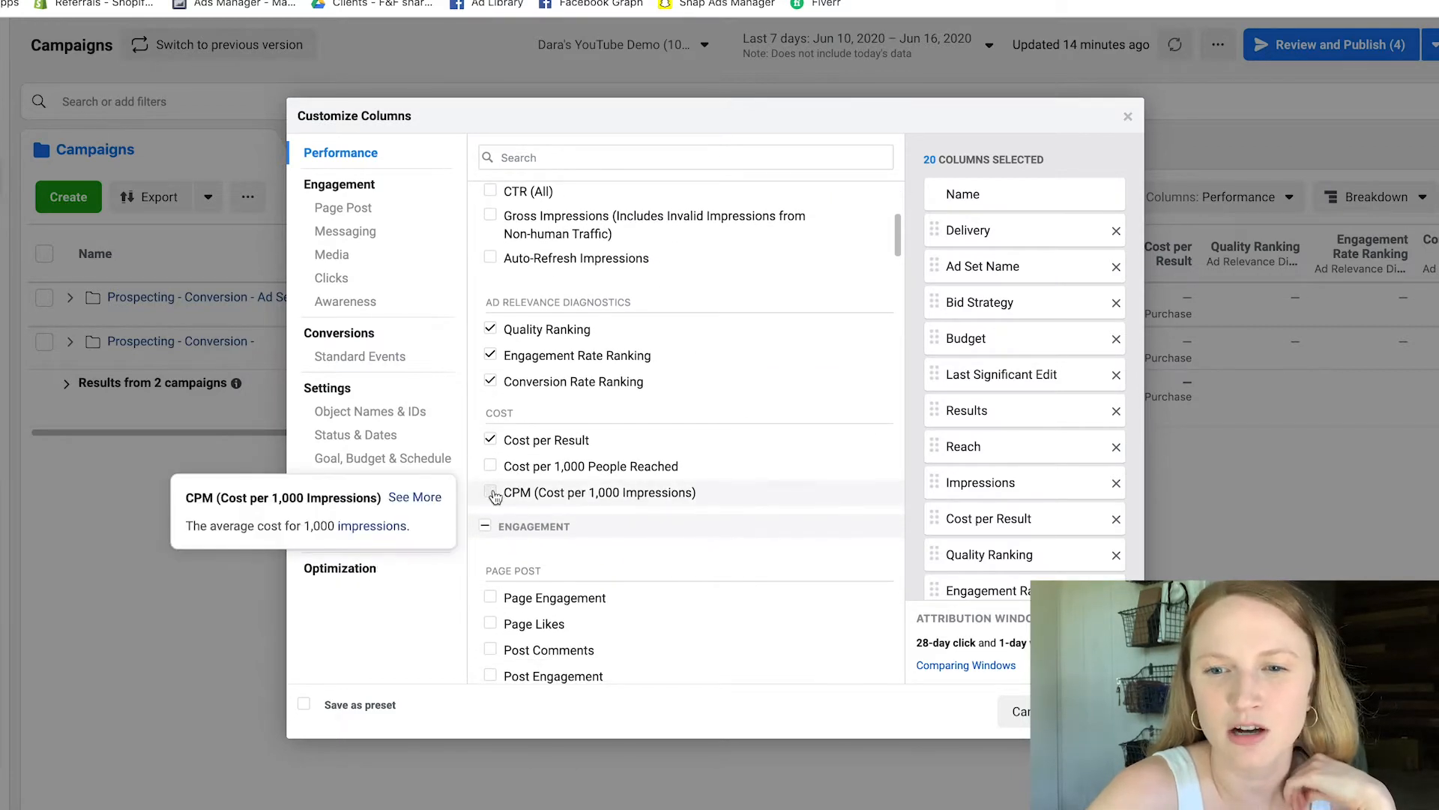
click(492, 492)
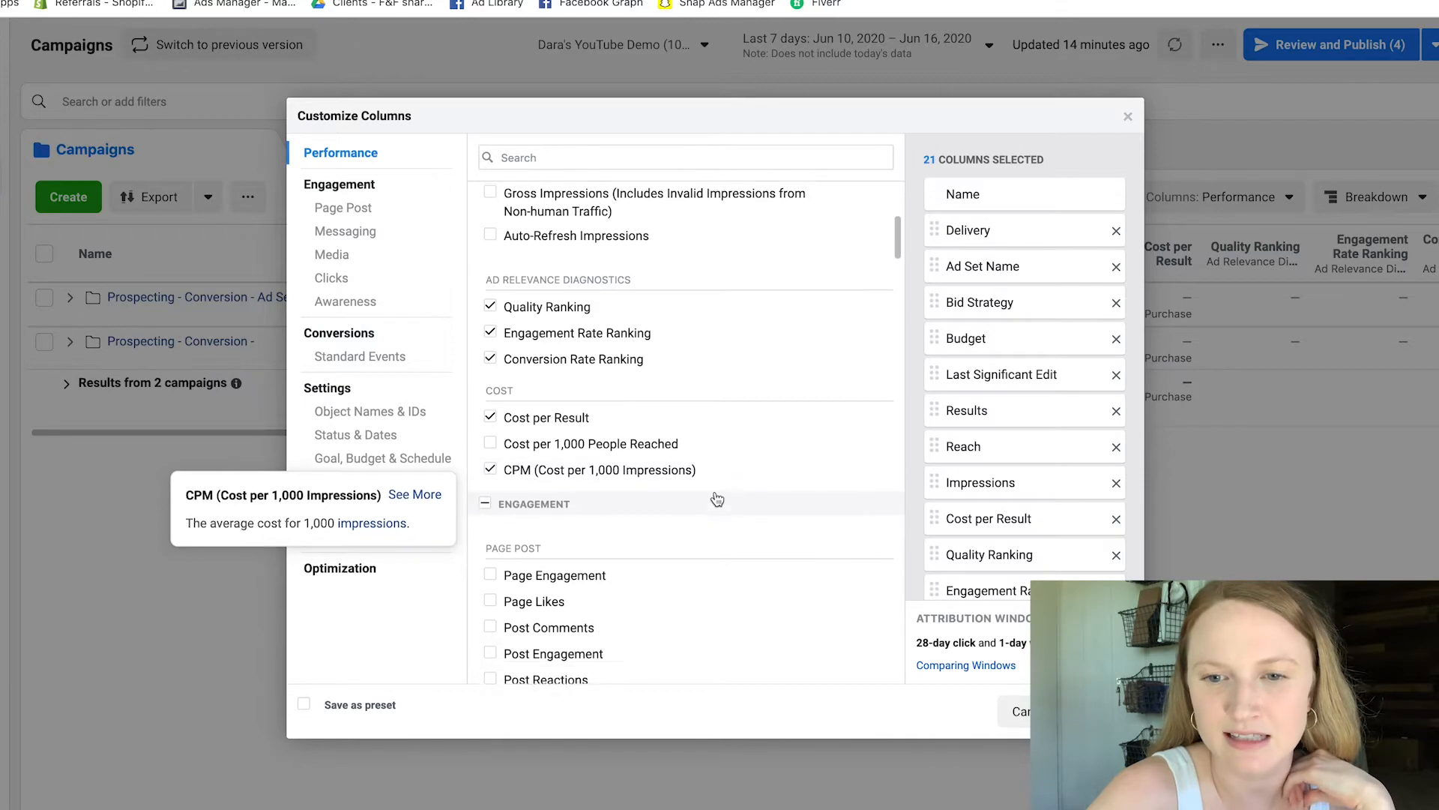
- Add Link Clicks, CTR (link click-through) and CPC (cost per link click), bringing the count to 20
scroll(down, 3)
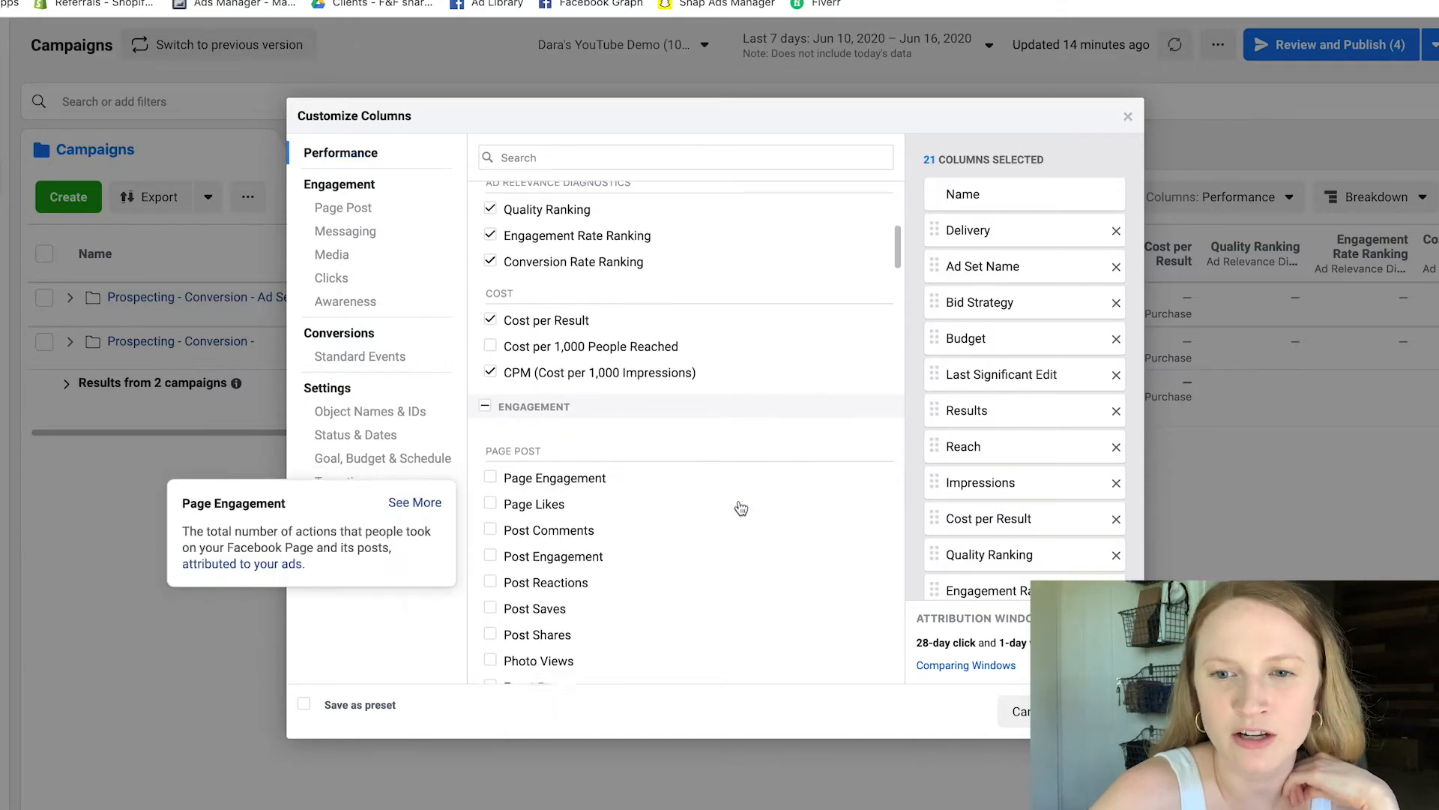
scroll(down, 3)
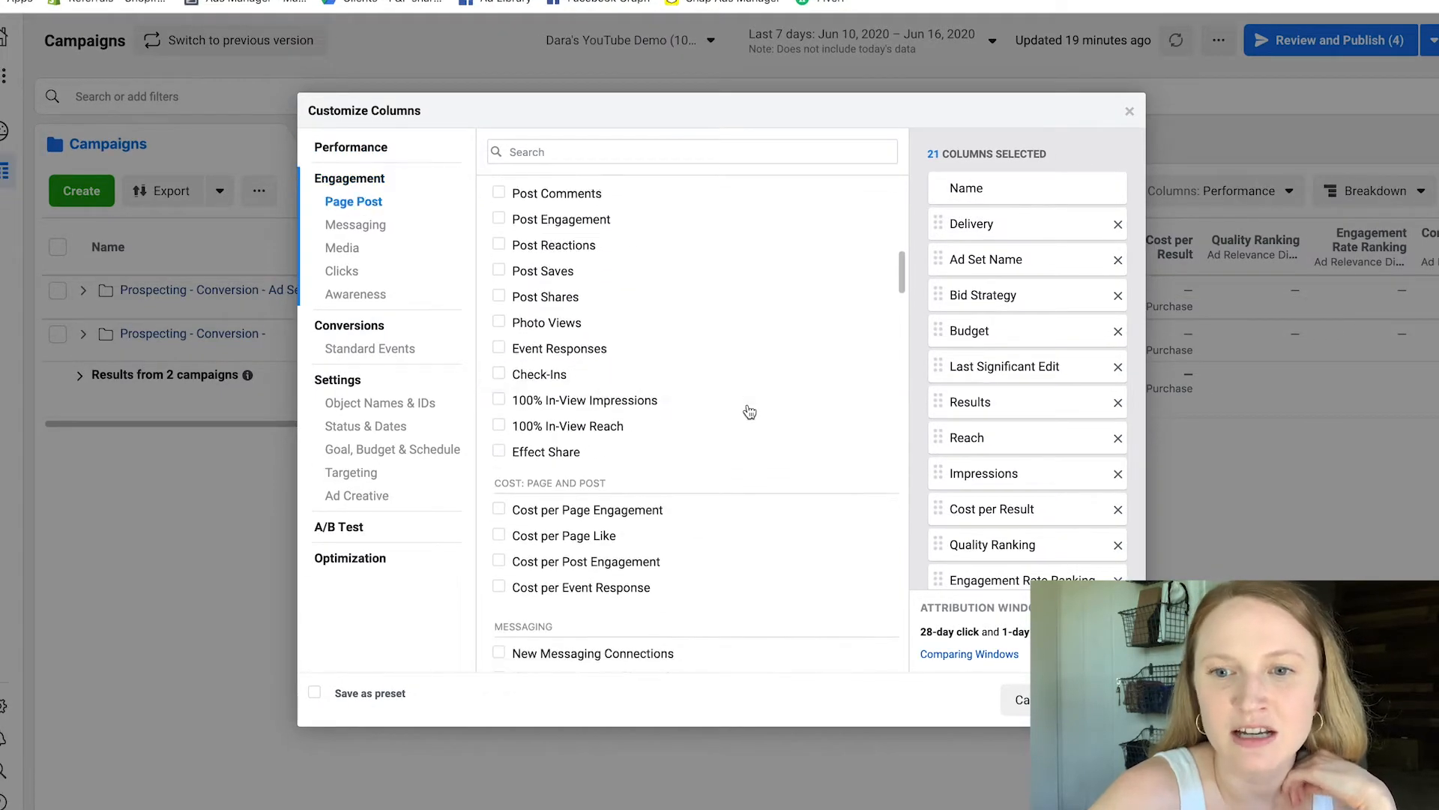
scroll(down, 3)
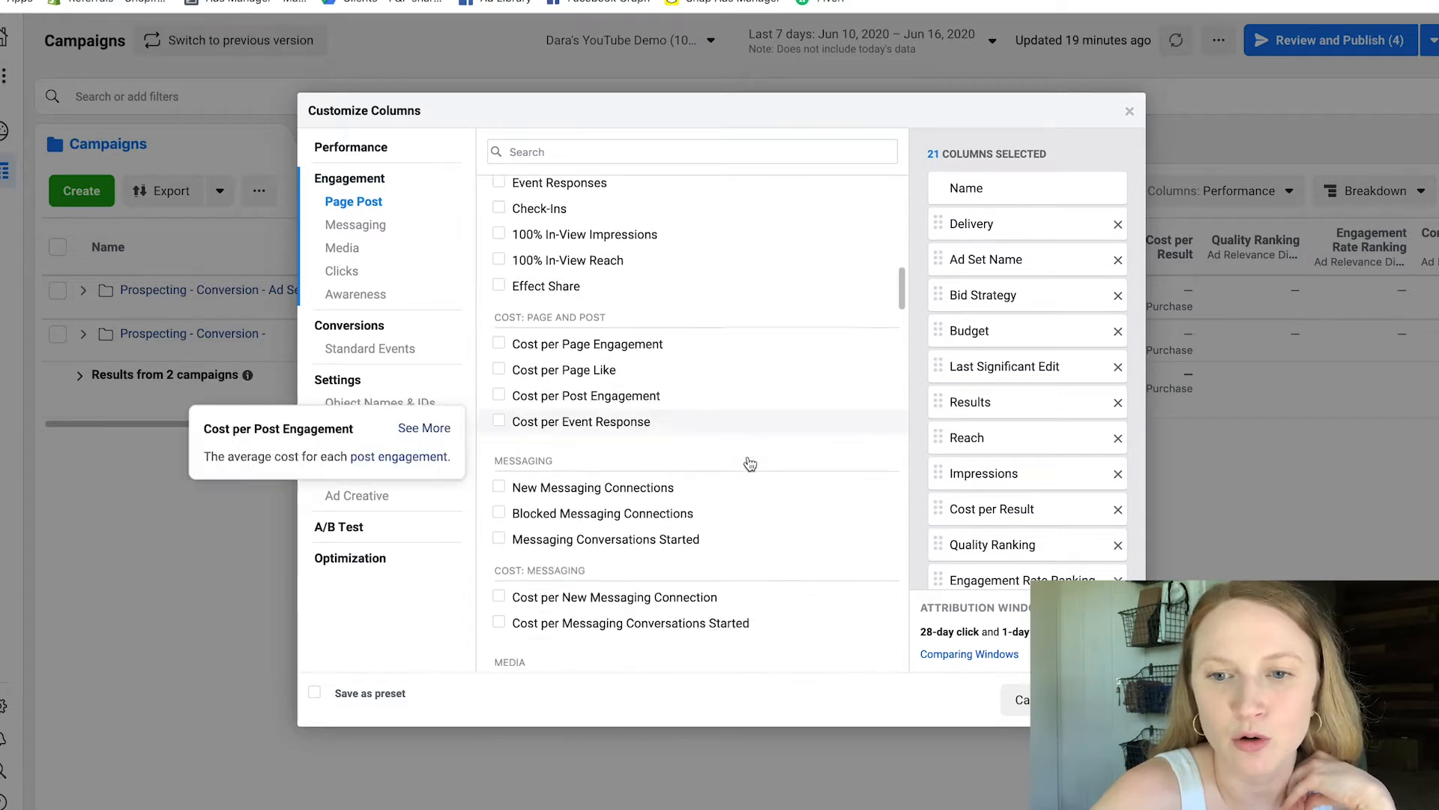
scroll(down, 3)
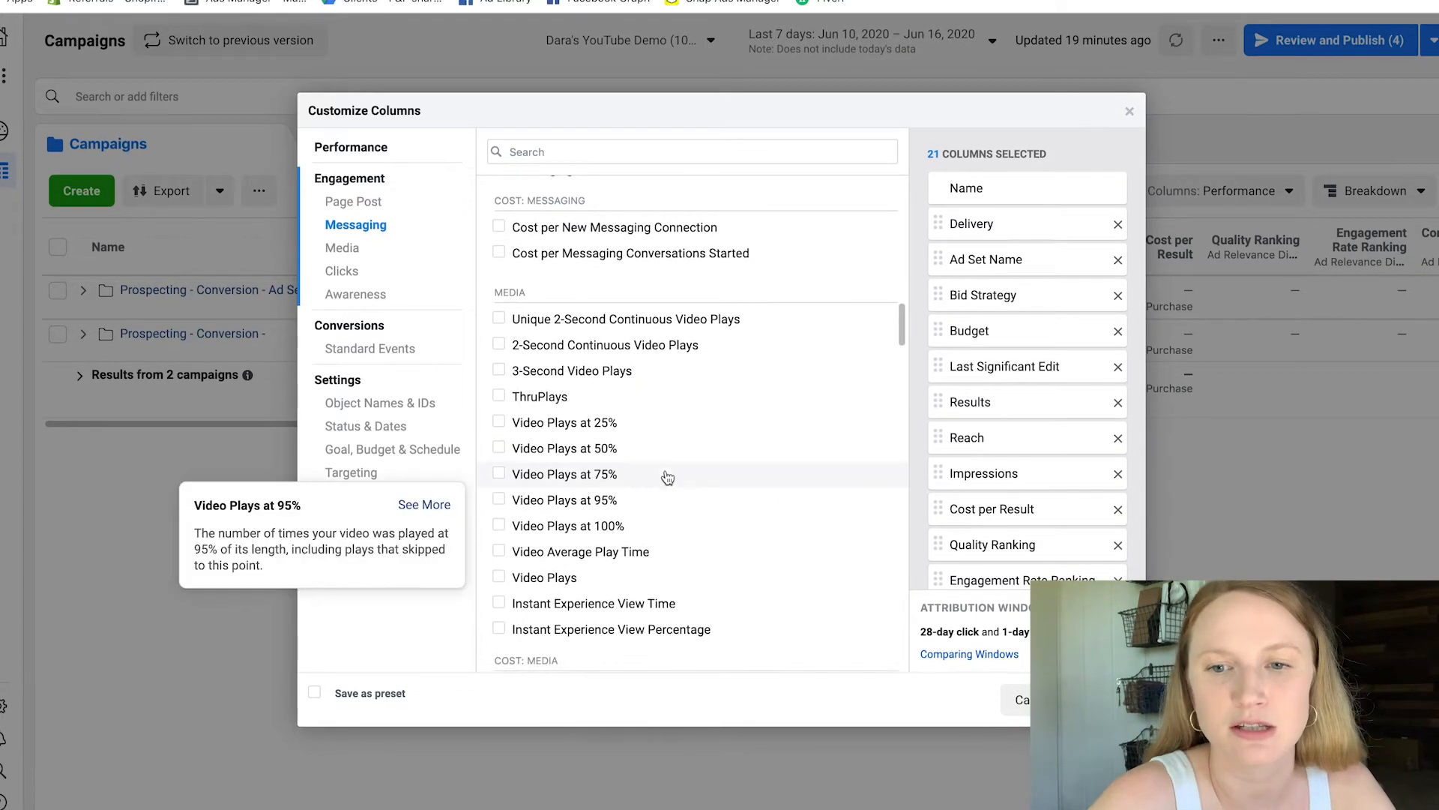
click(497, 448)
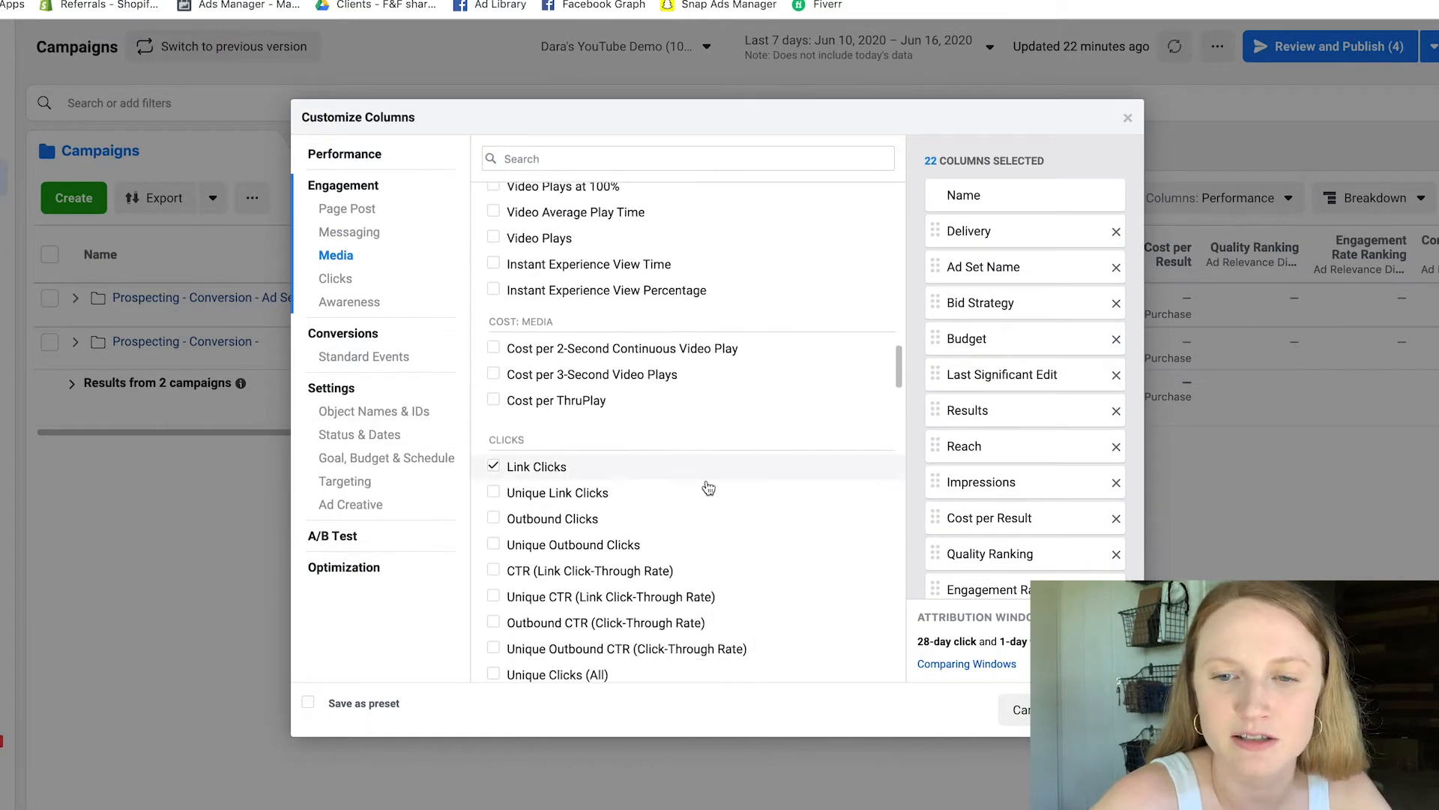
scroll(down, 3)
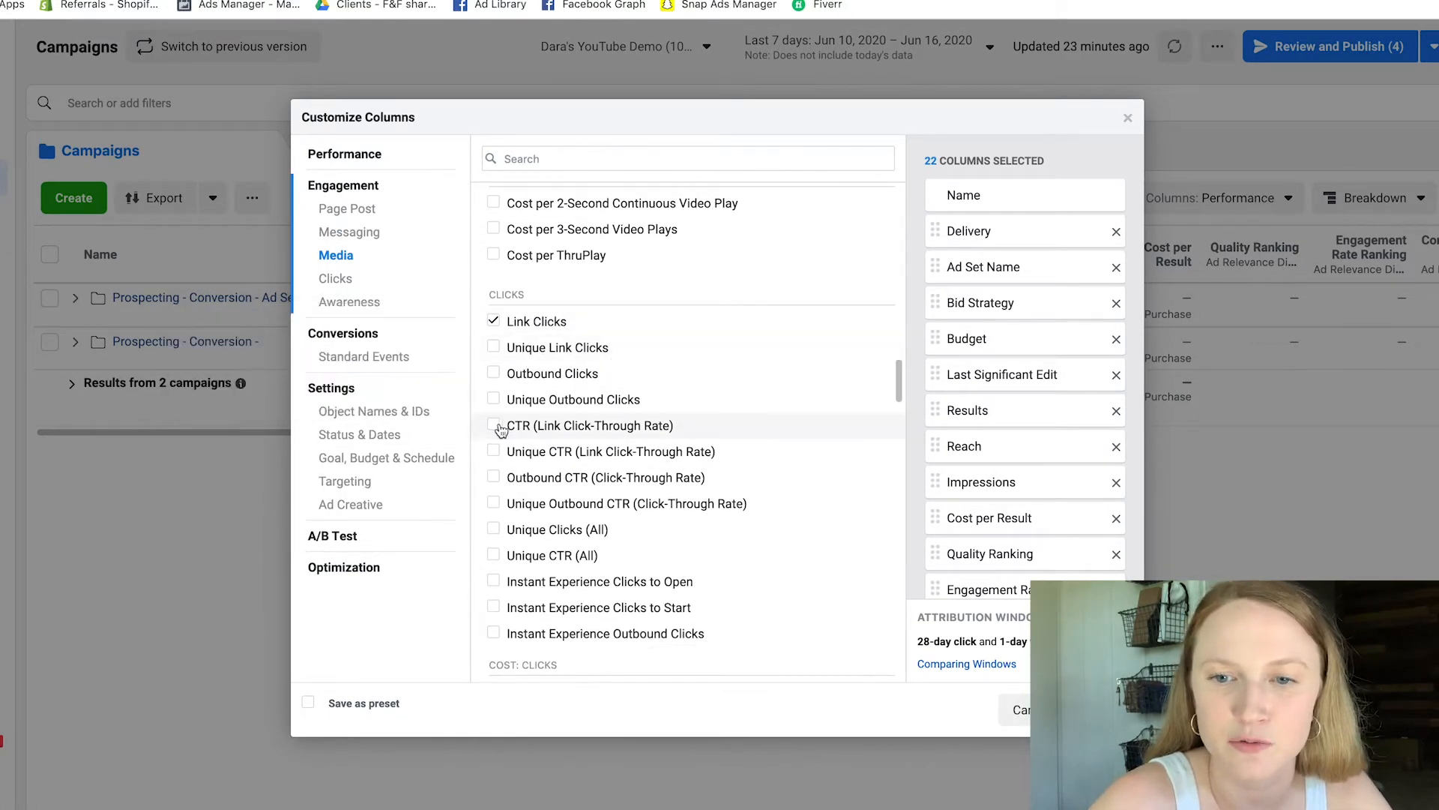
click(493, 424)
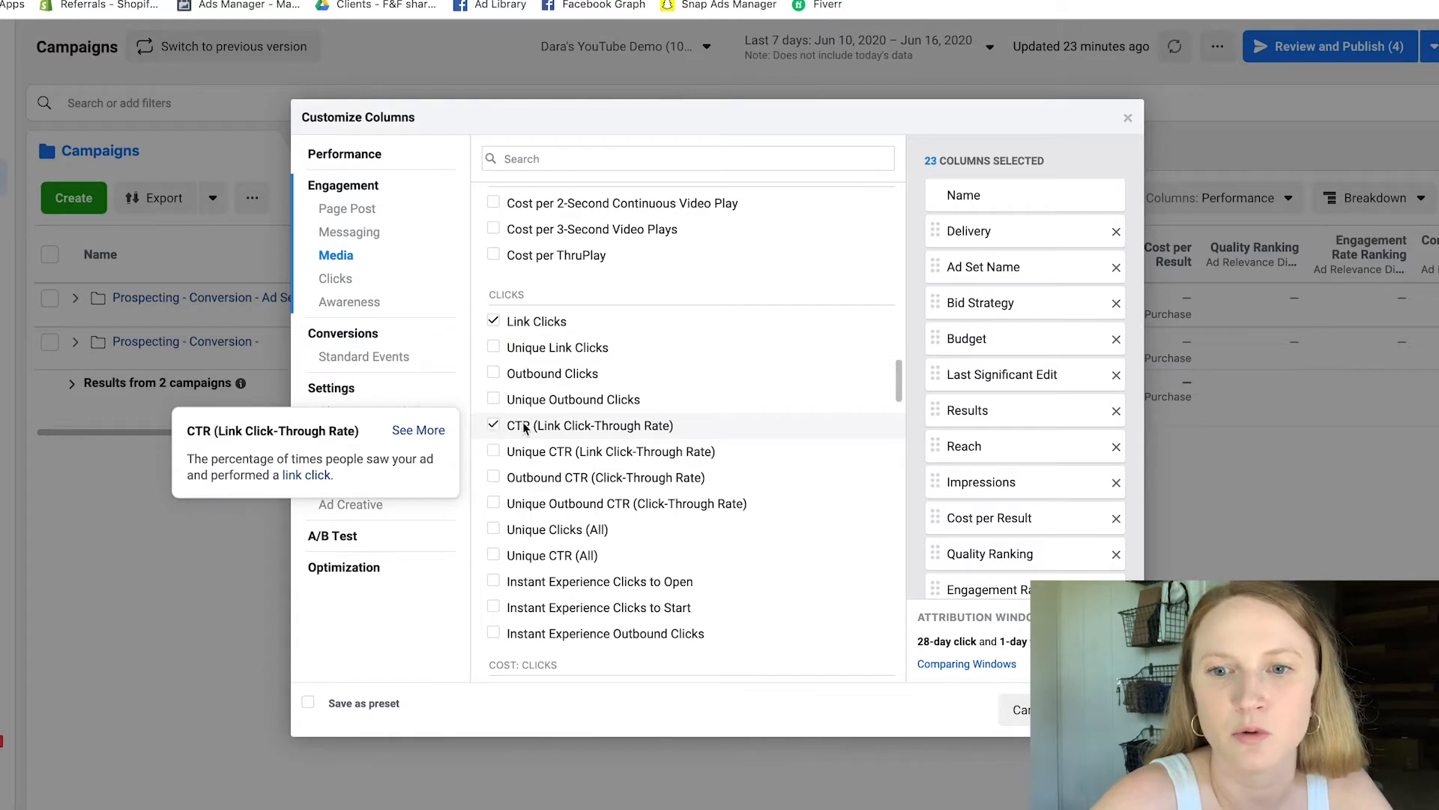
scroll(down, 3)
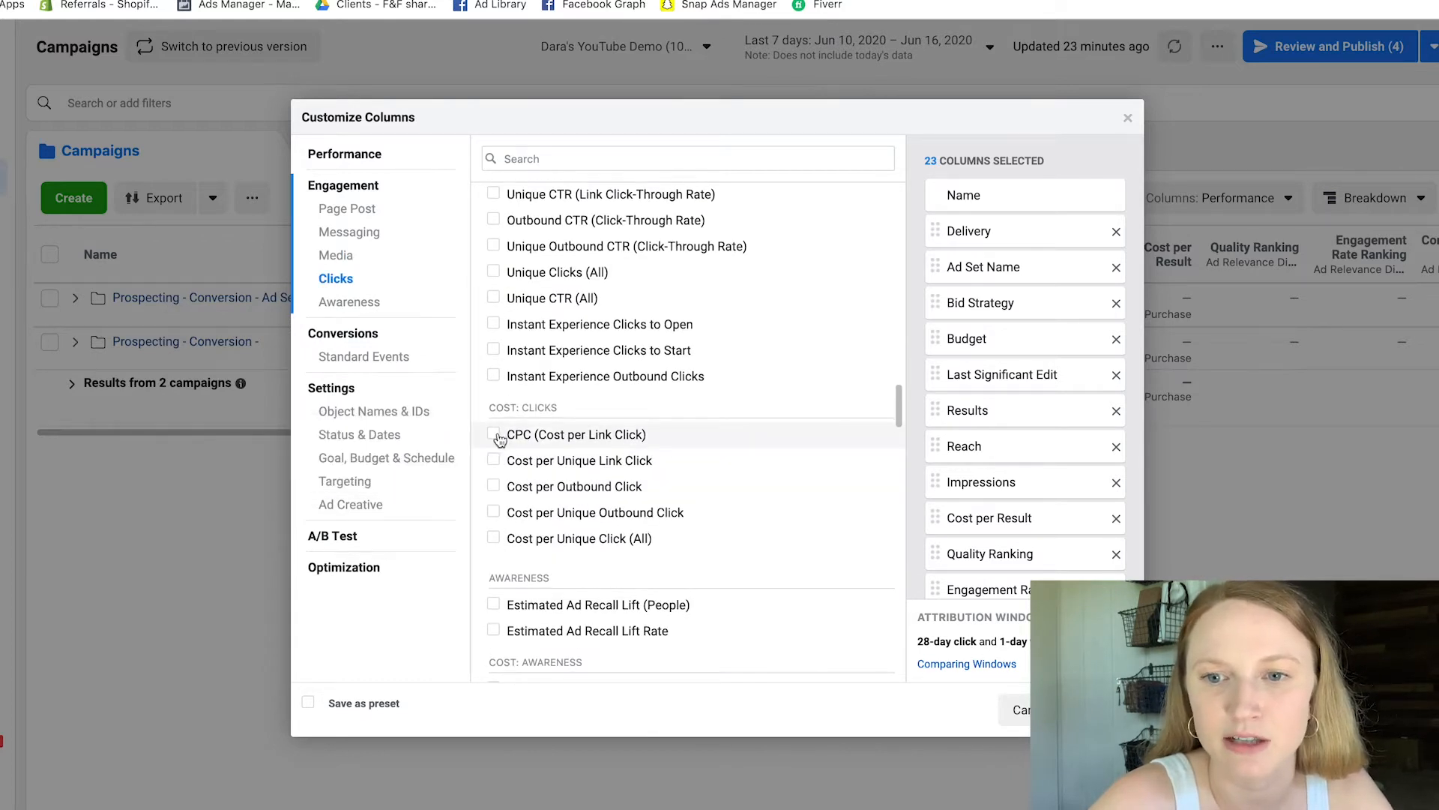
click(493, 435)
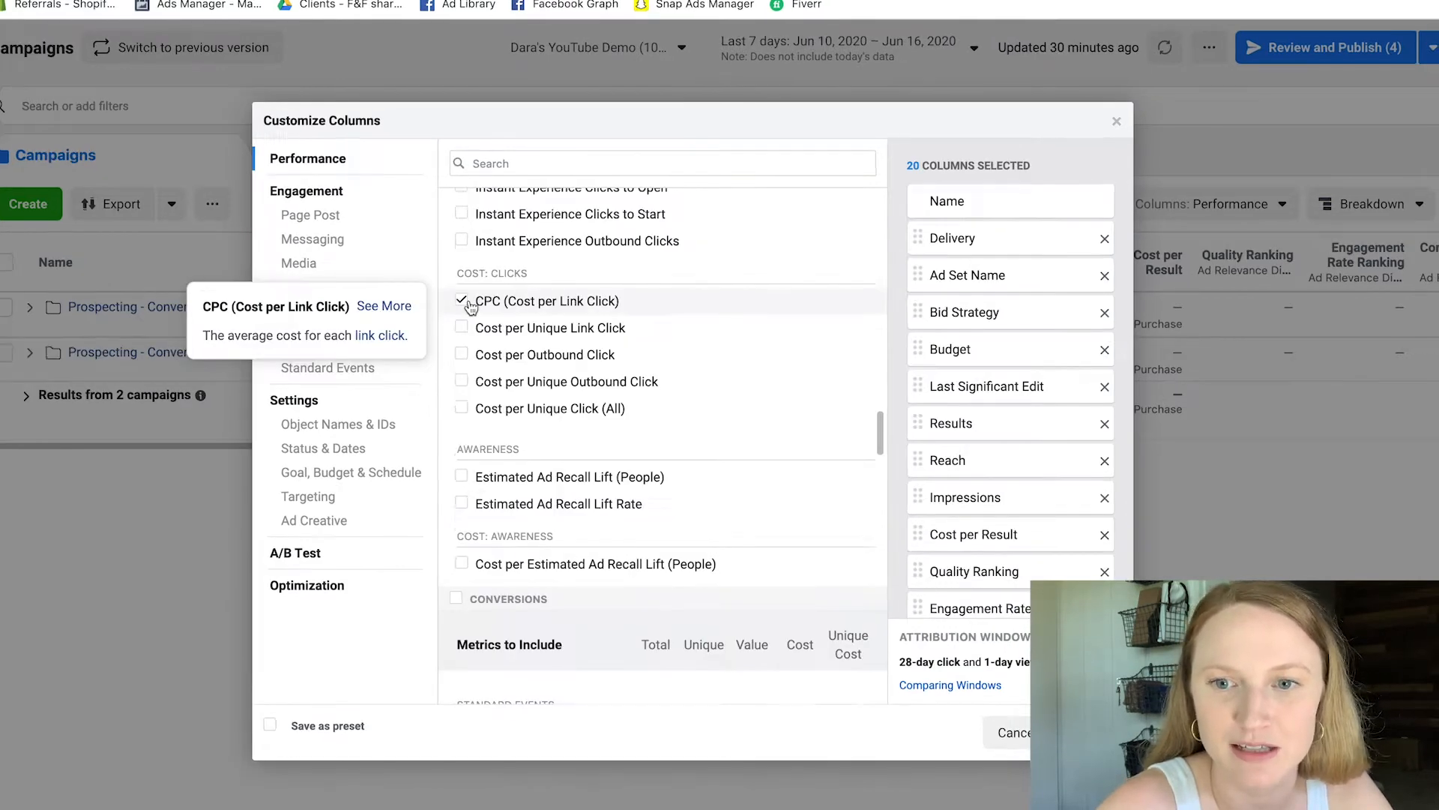
- Add Landing Page Views to the selected columns
scroll(down, 3)
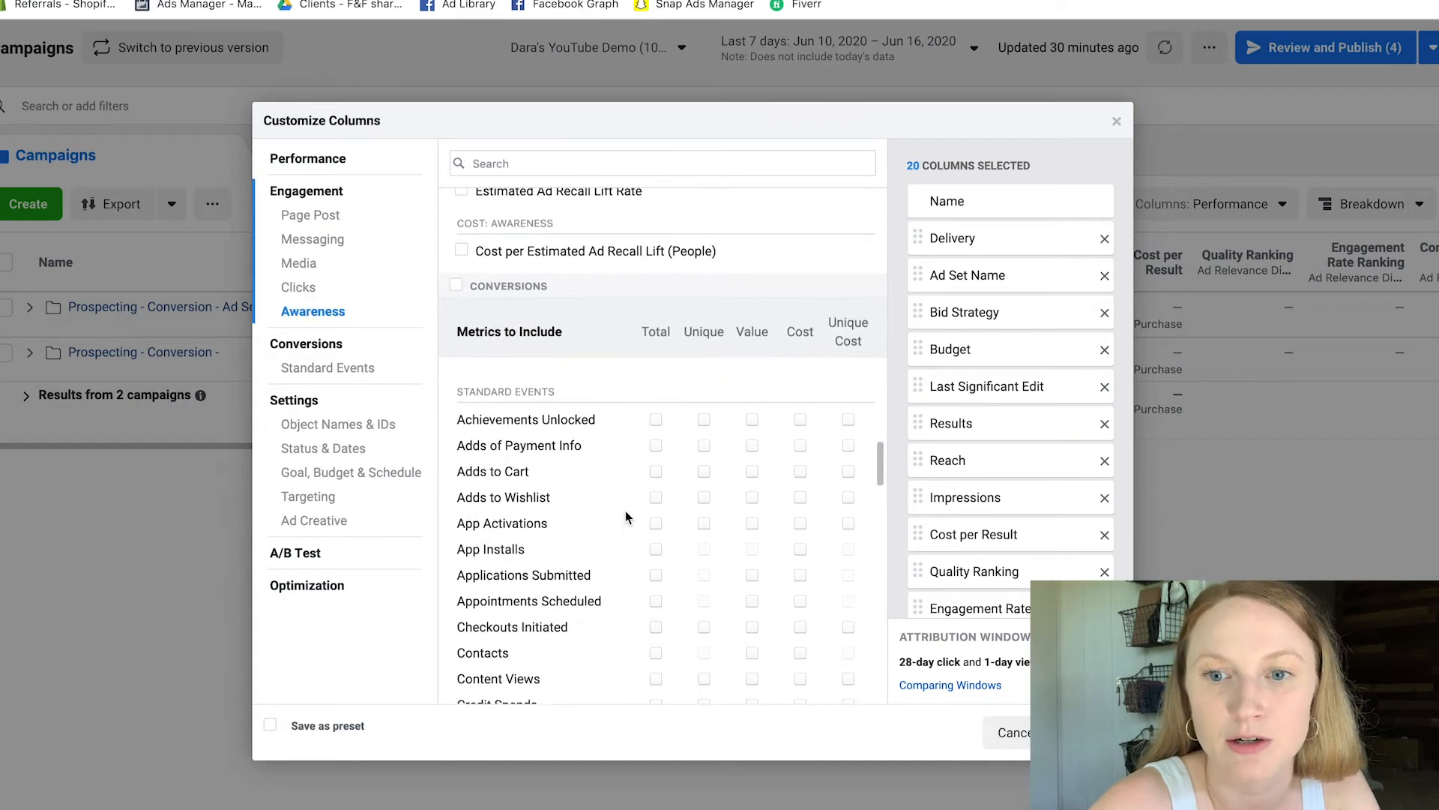
click(655, 471)
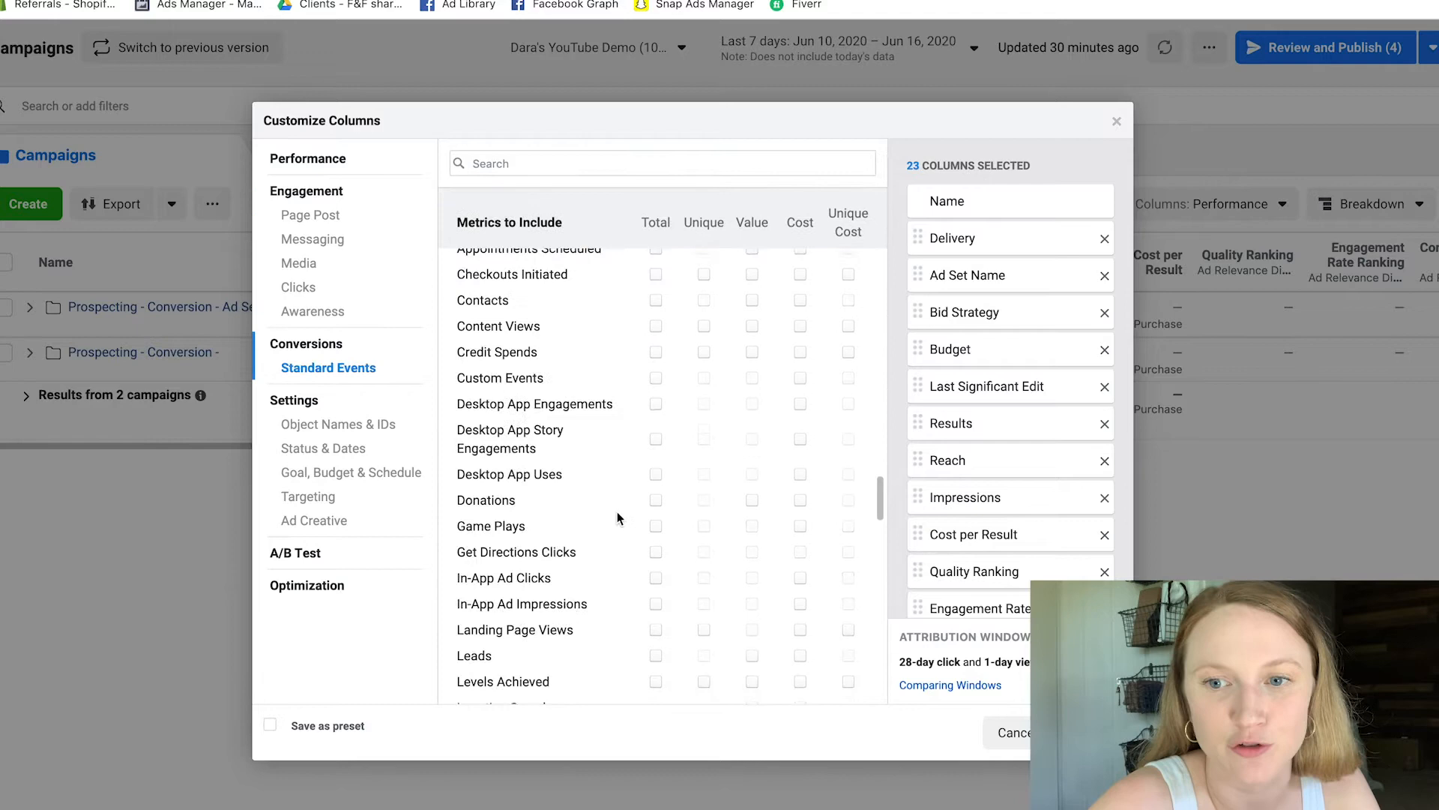
scroll(down, 3)
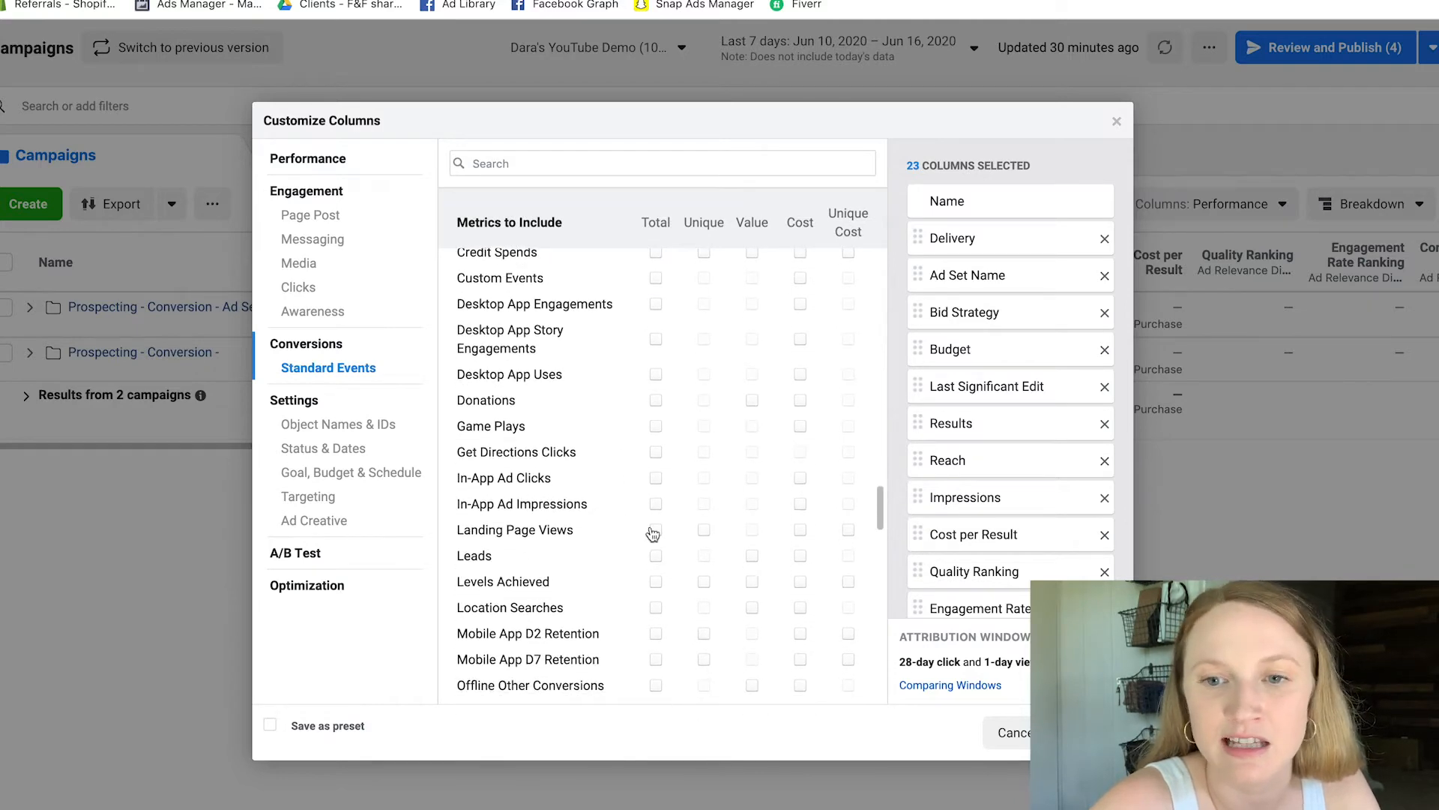
click(655, 534)
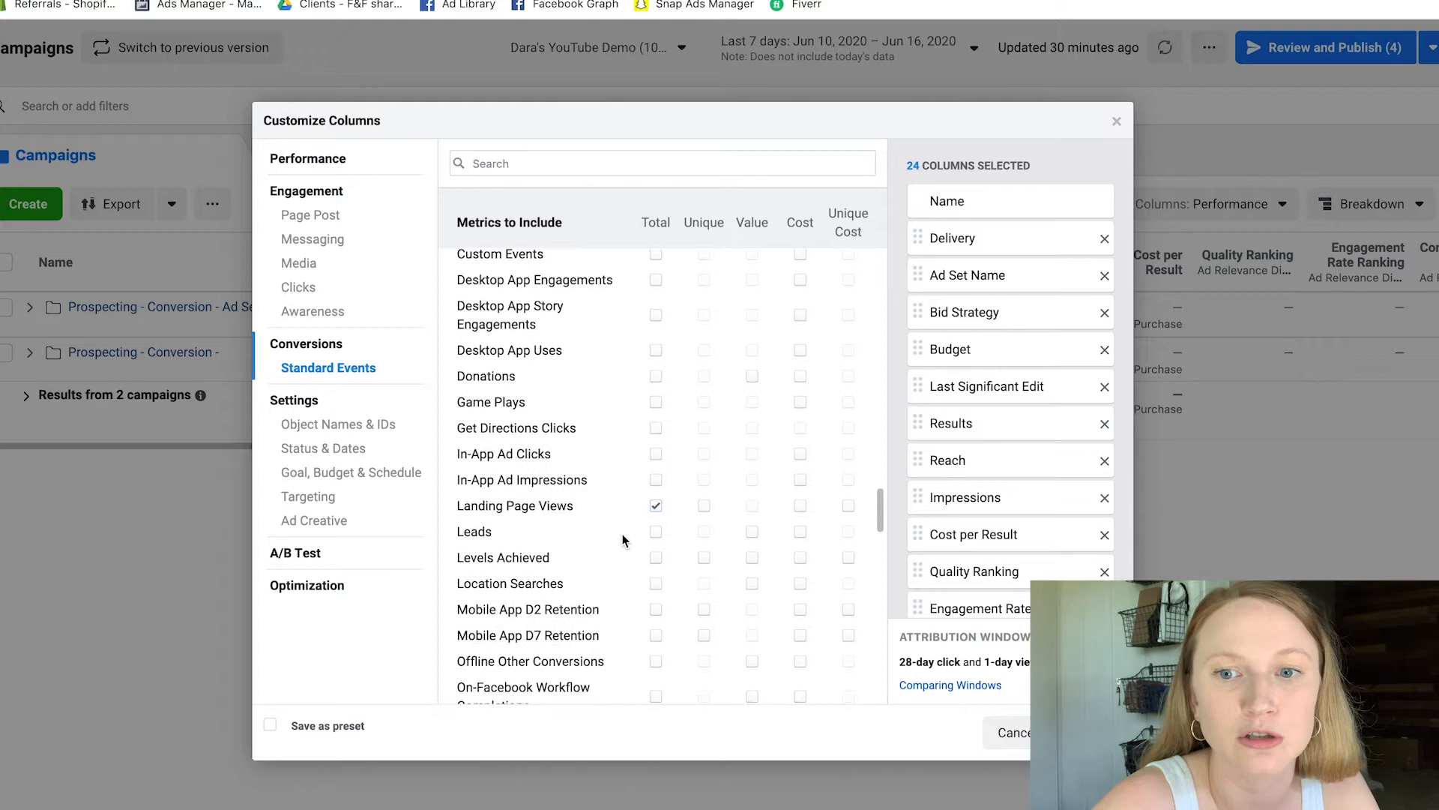
- Add Leads with cost per lead plus Purchase ROAS and Purchases, reaching 34 selected columns
click(655, 530)
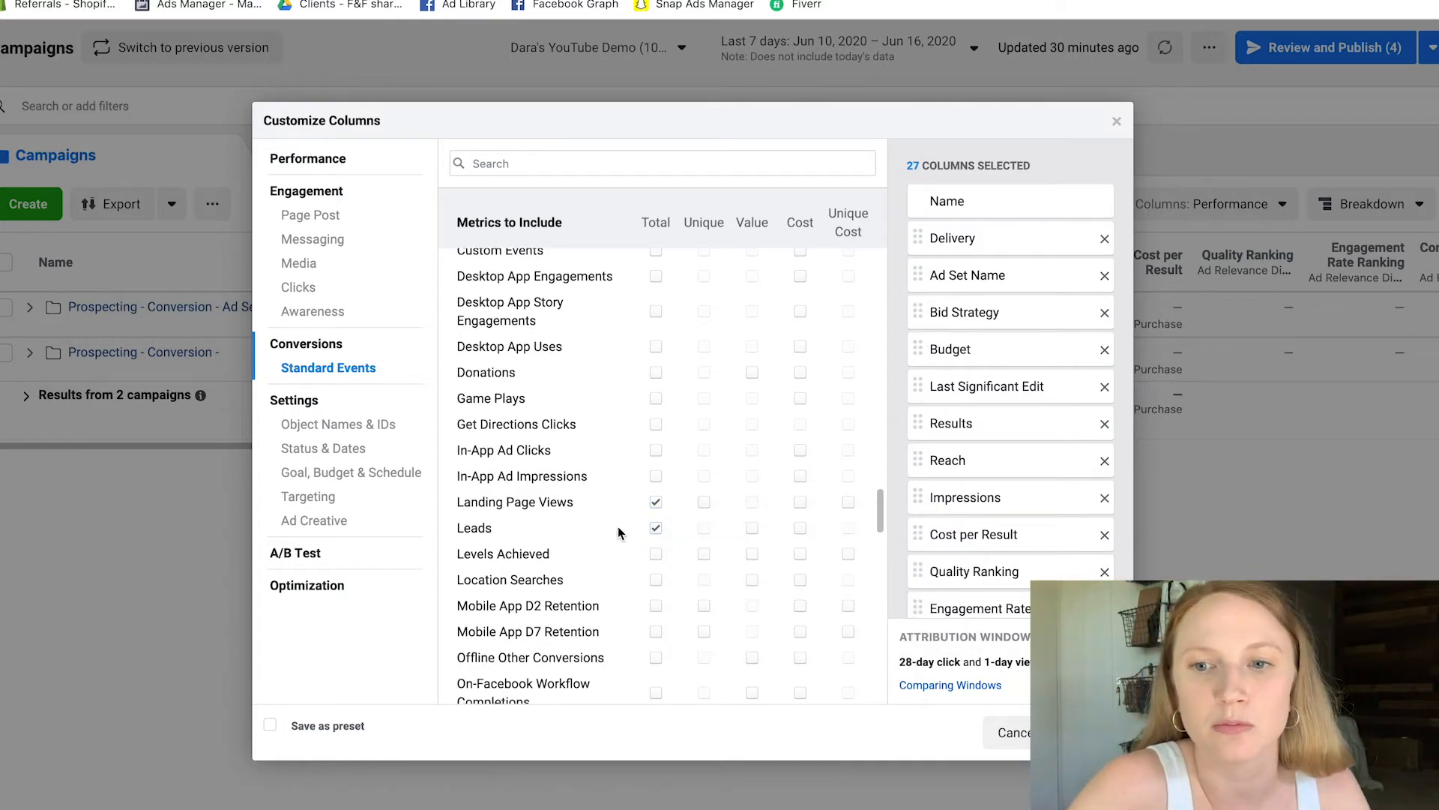
click(799, 532)
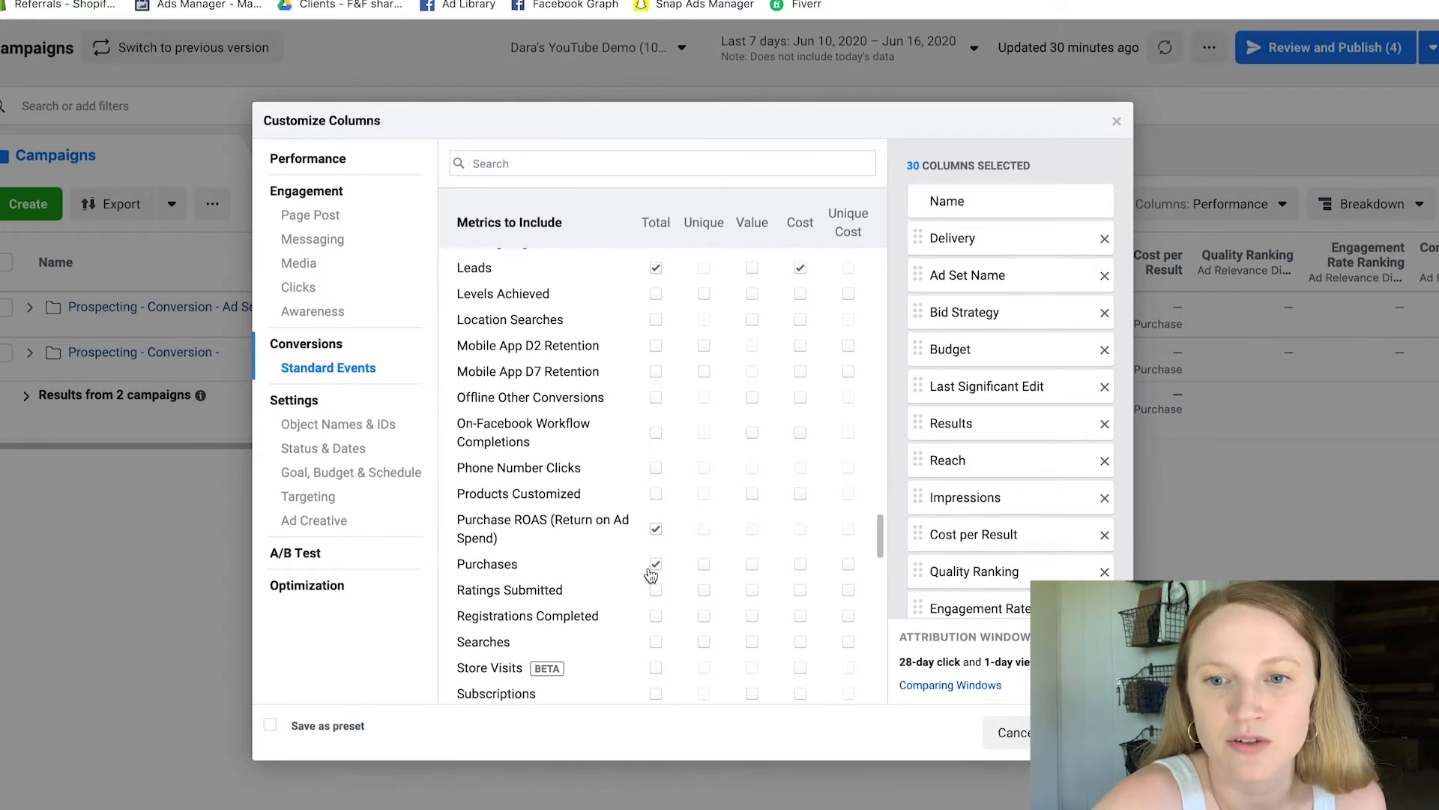
mouse_move(753, 565)
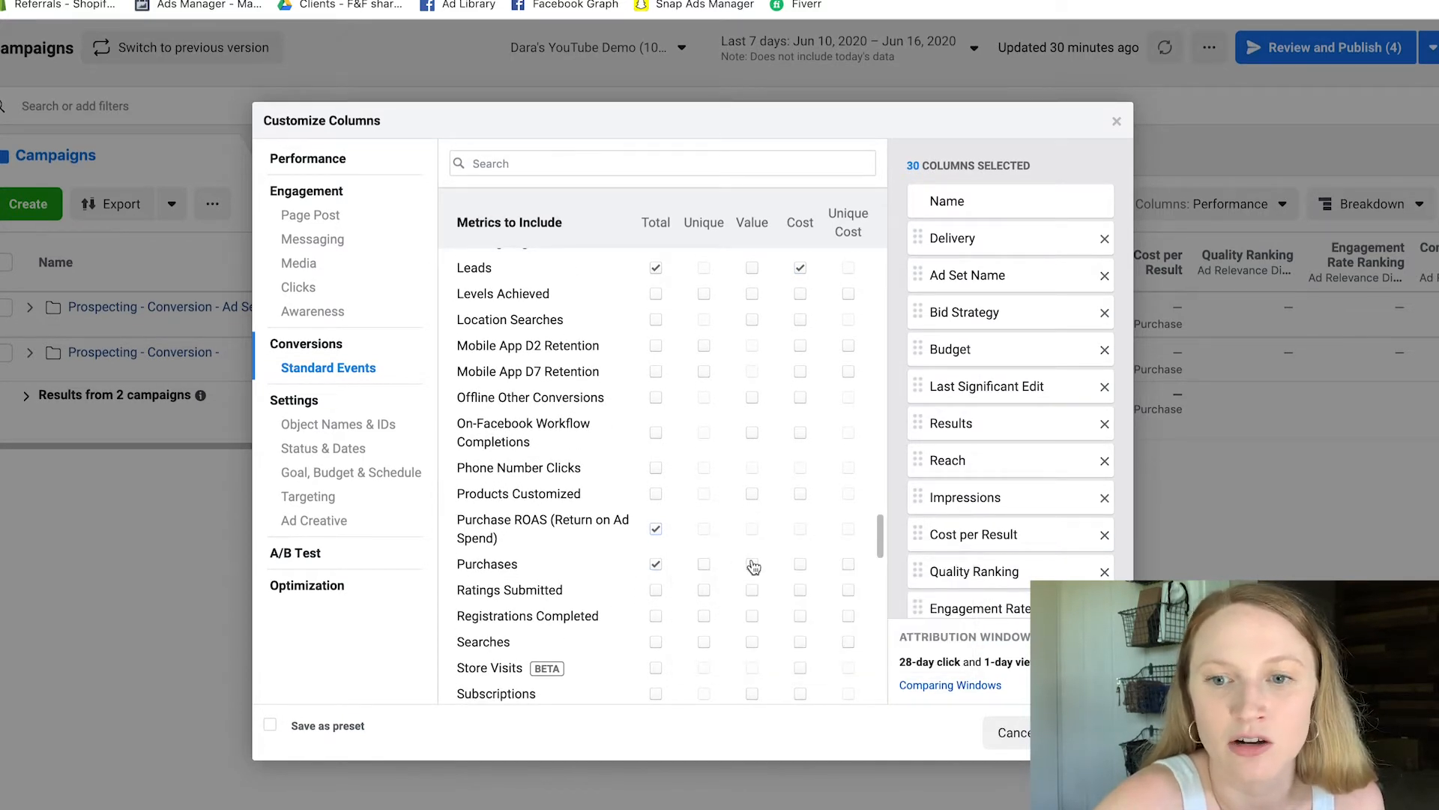
click(751, 564)
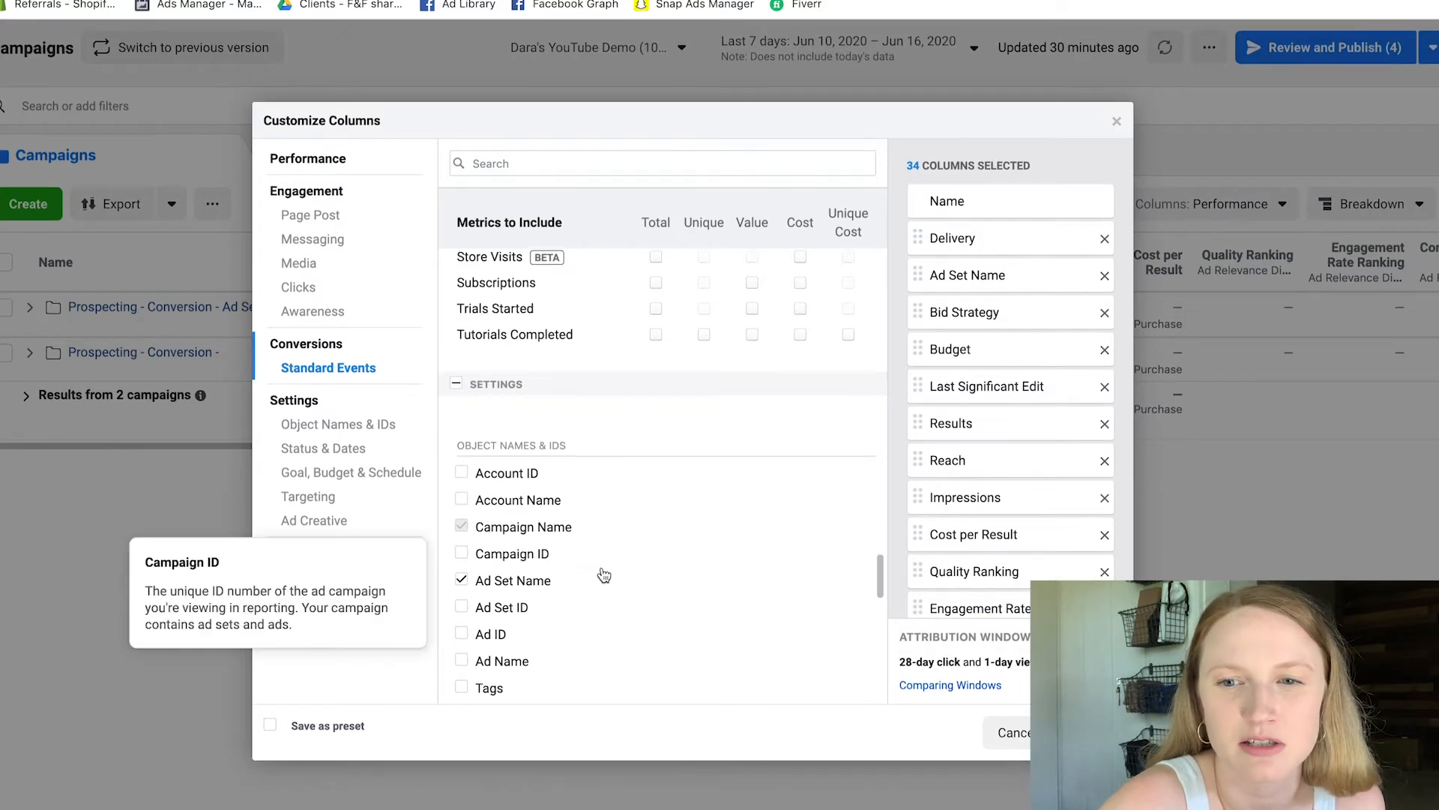
- Remove Ad Set Name, save the set as preset 'YT' and apply it to the campaigns table
scroll(down, 3)
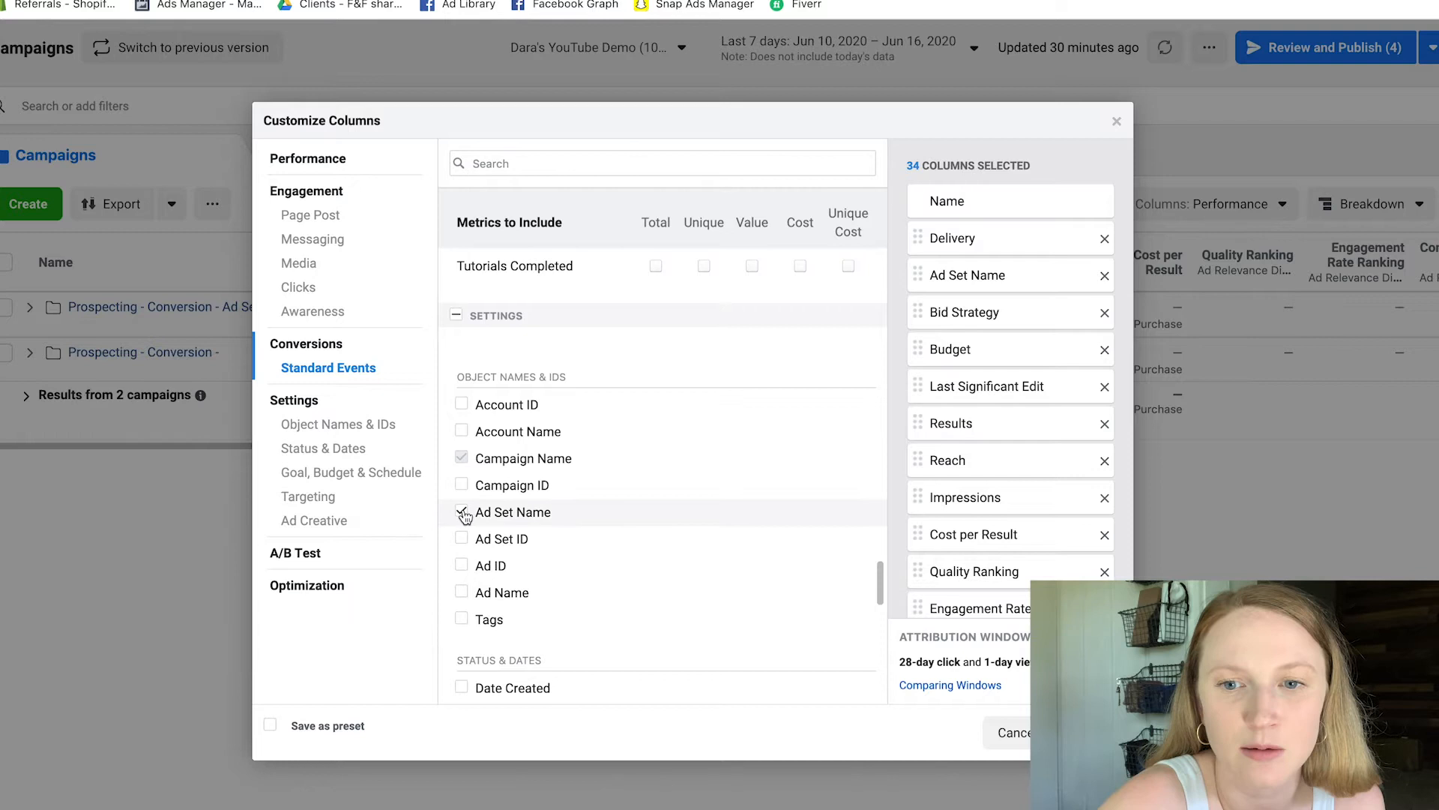
click(462, 511)
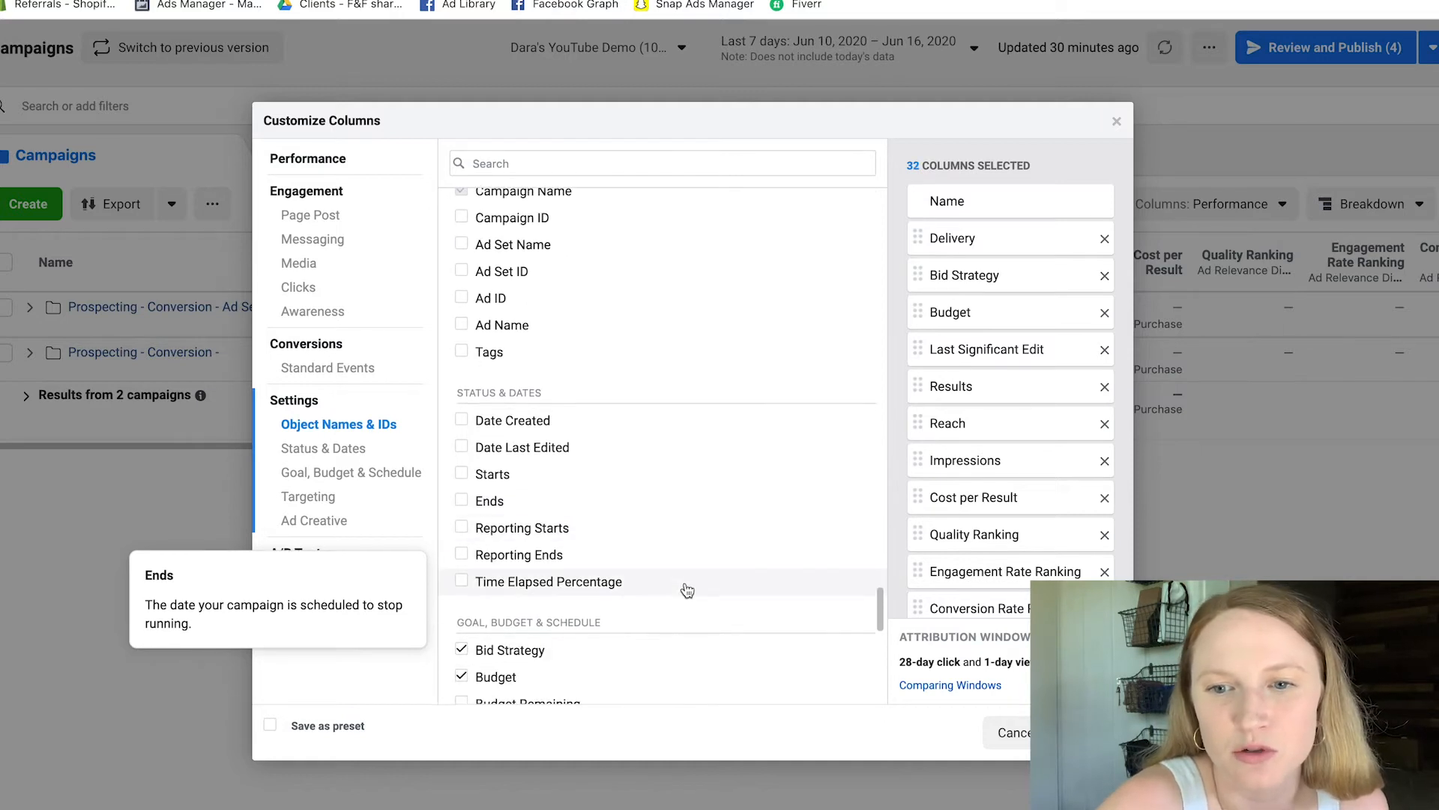
scroll(down, 3)
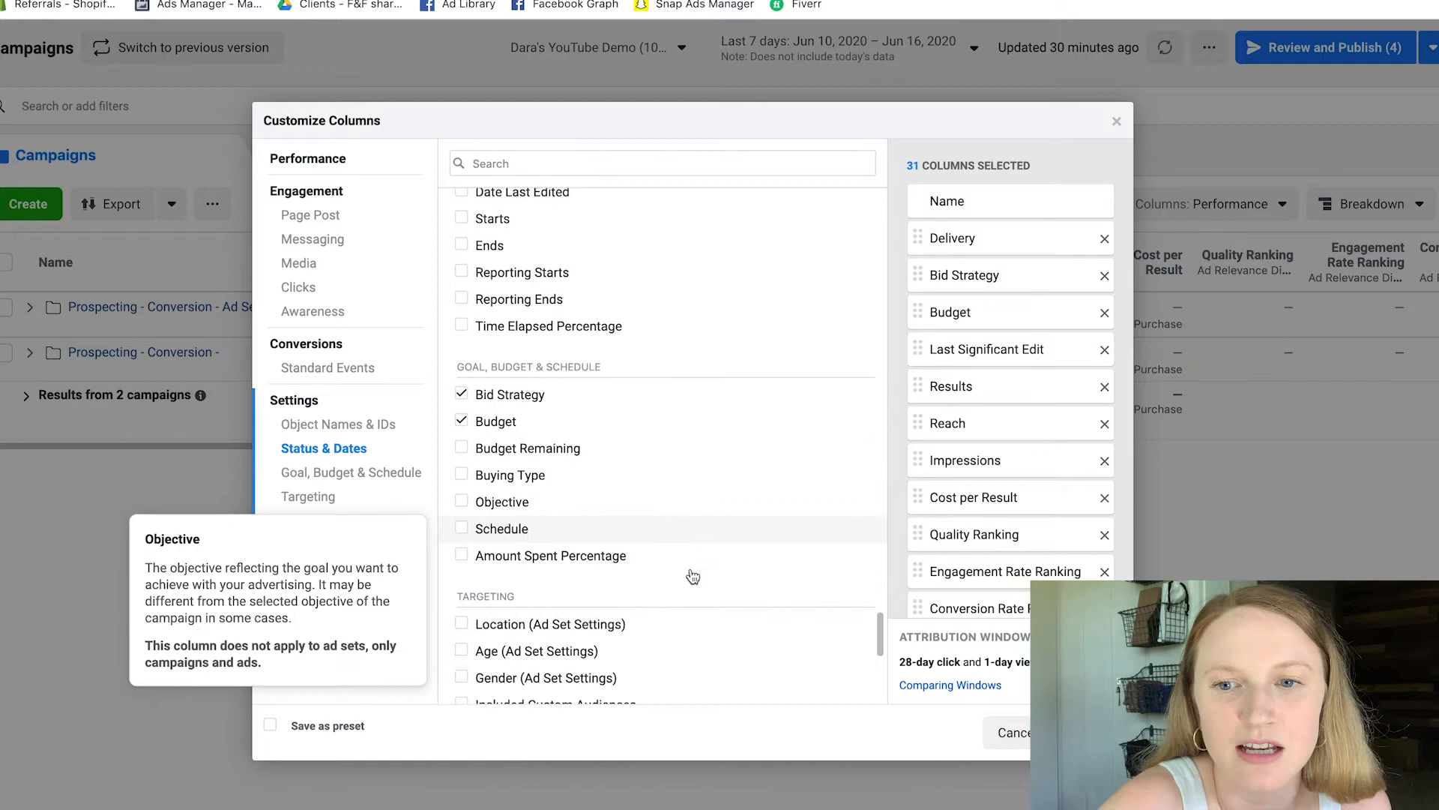
scroll(down, 3)
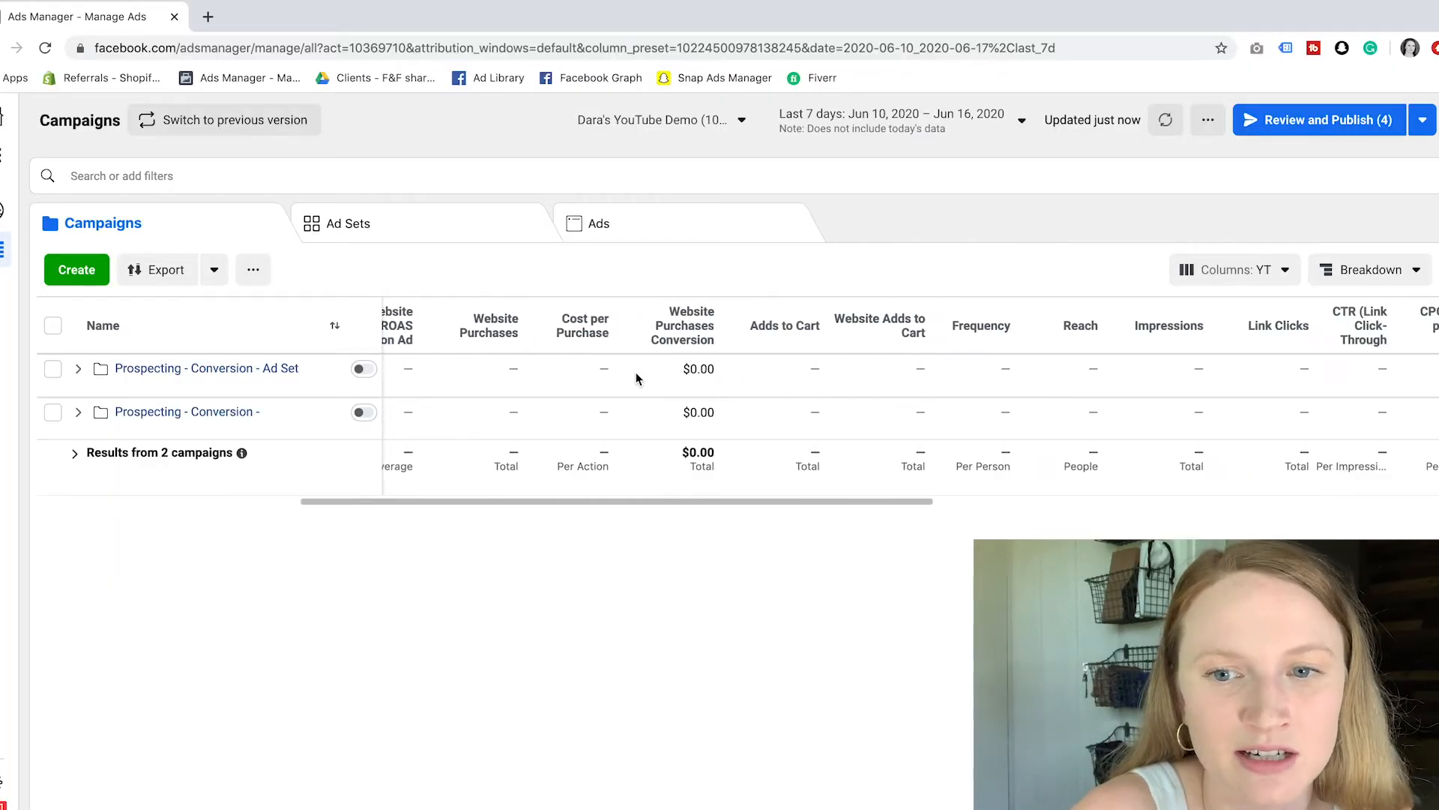
scroll(right, 3)
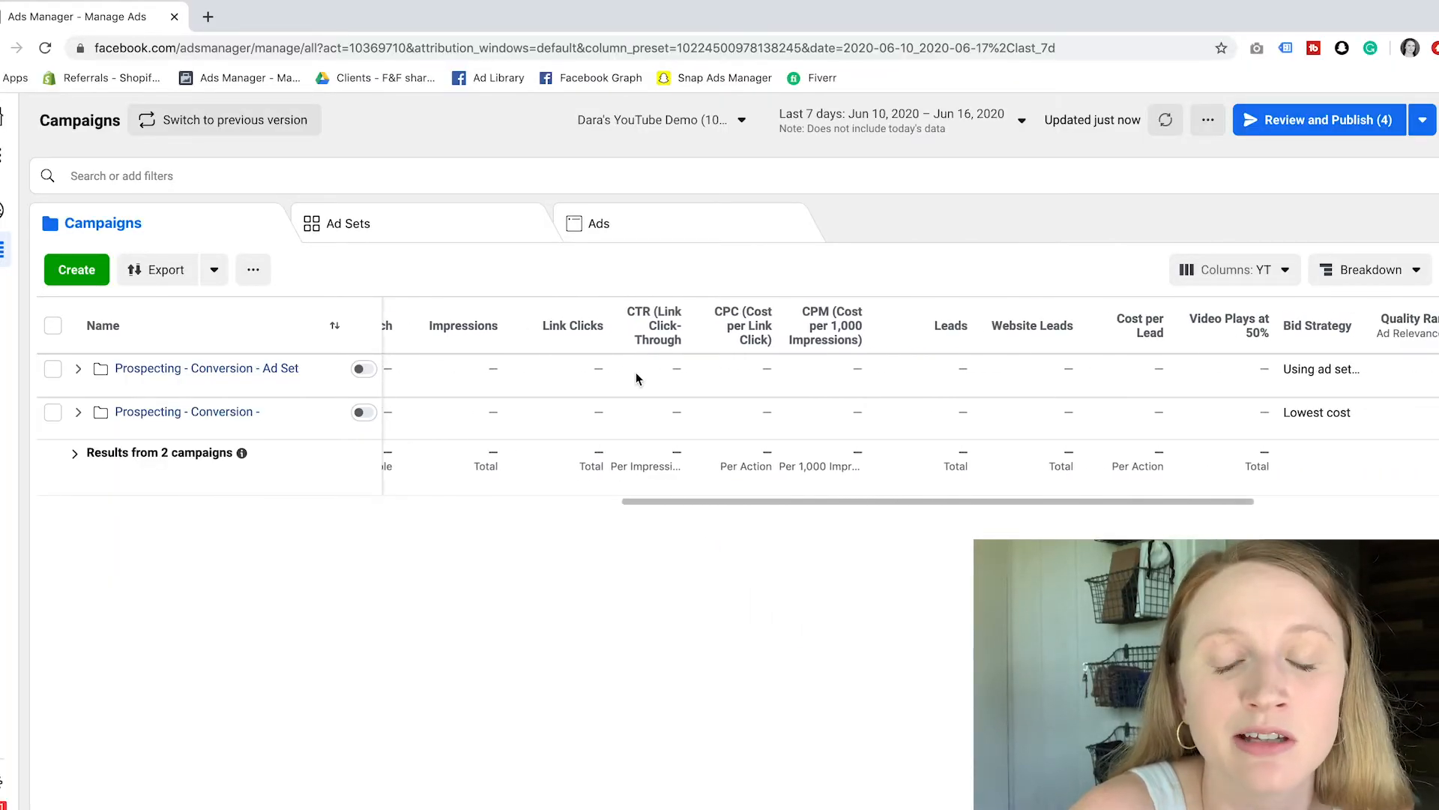
scroll(left, 3)
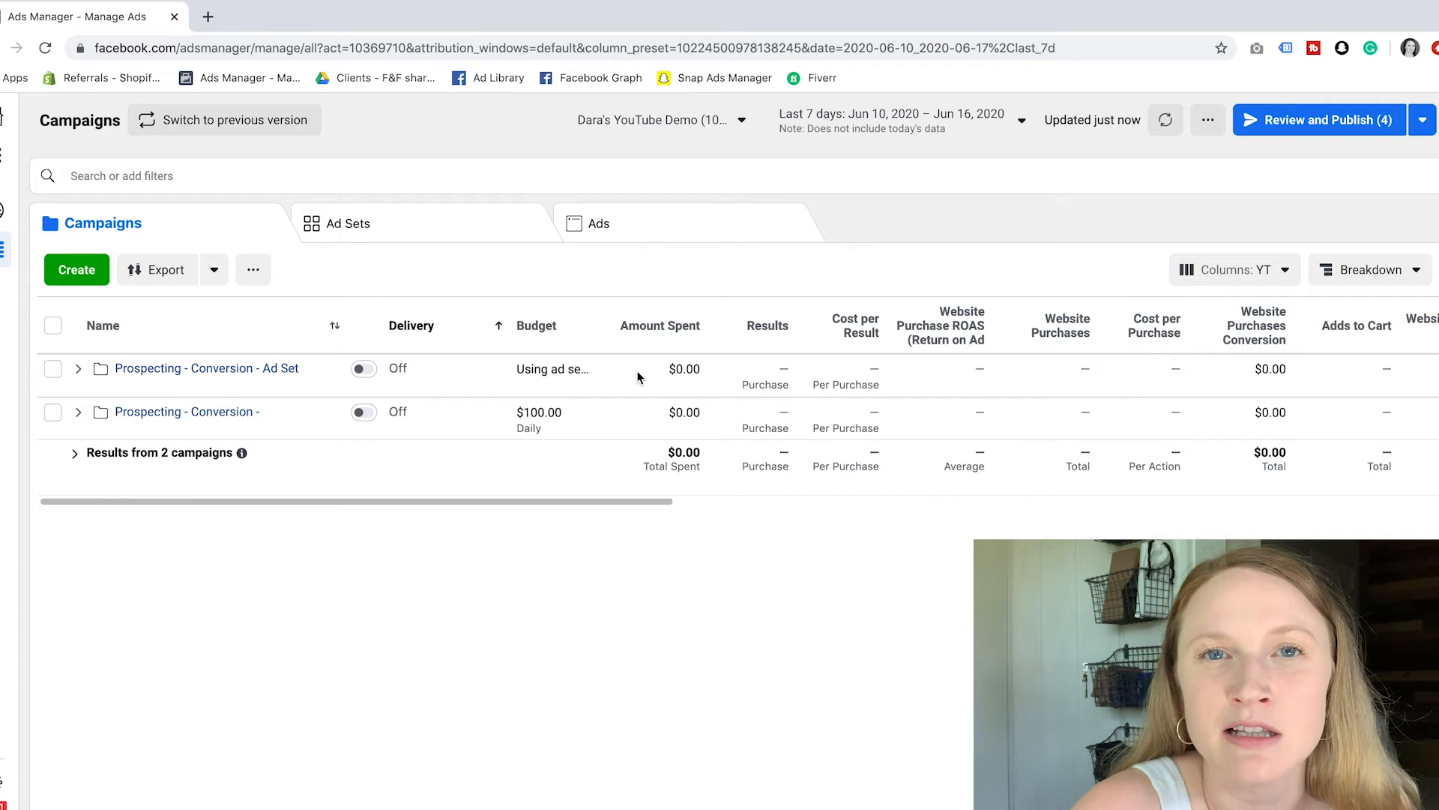
mouse_move(767, 482)
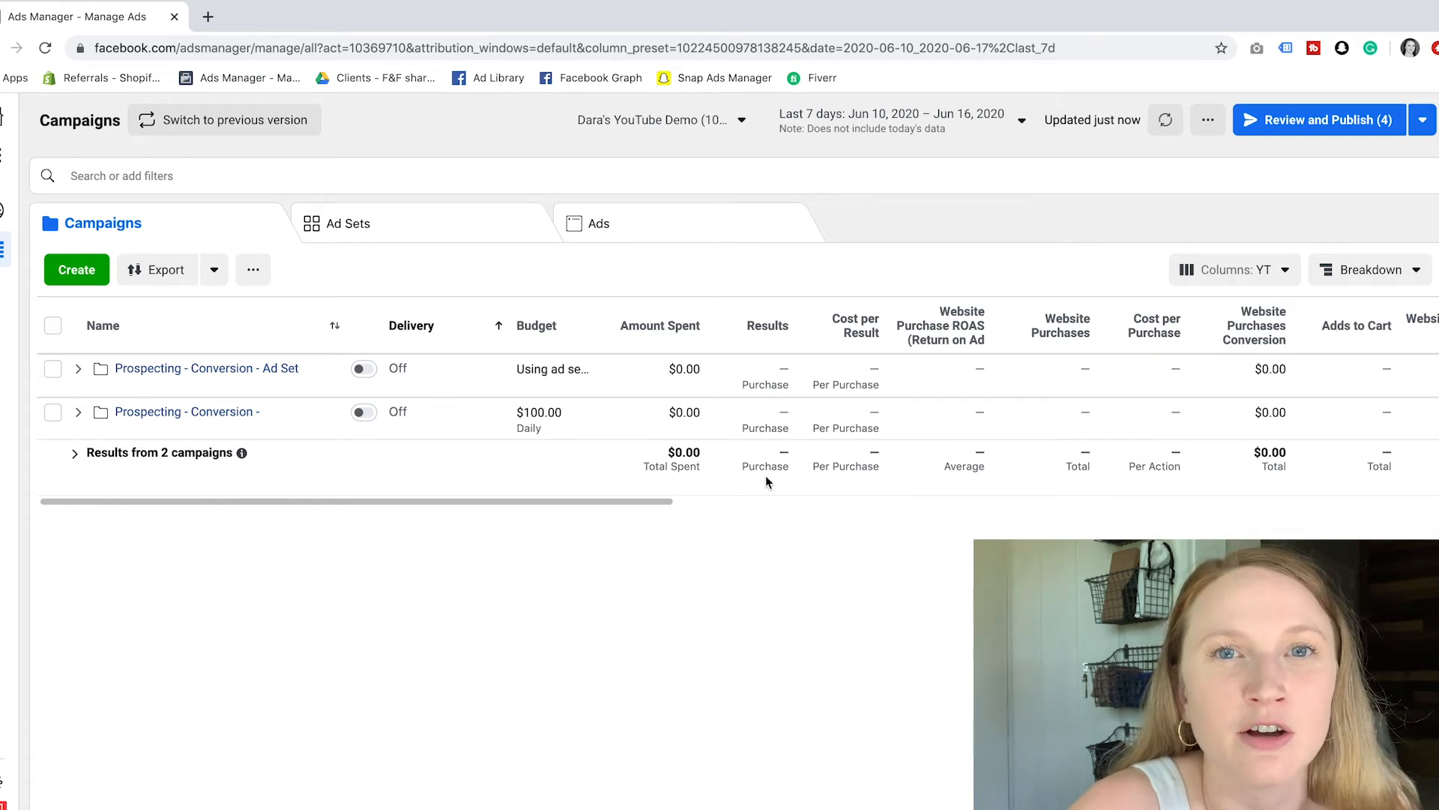
scroll(right, 3)
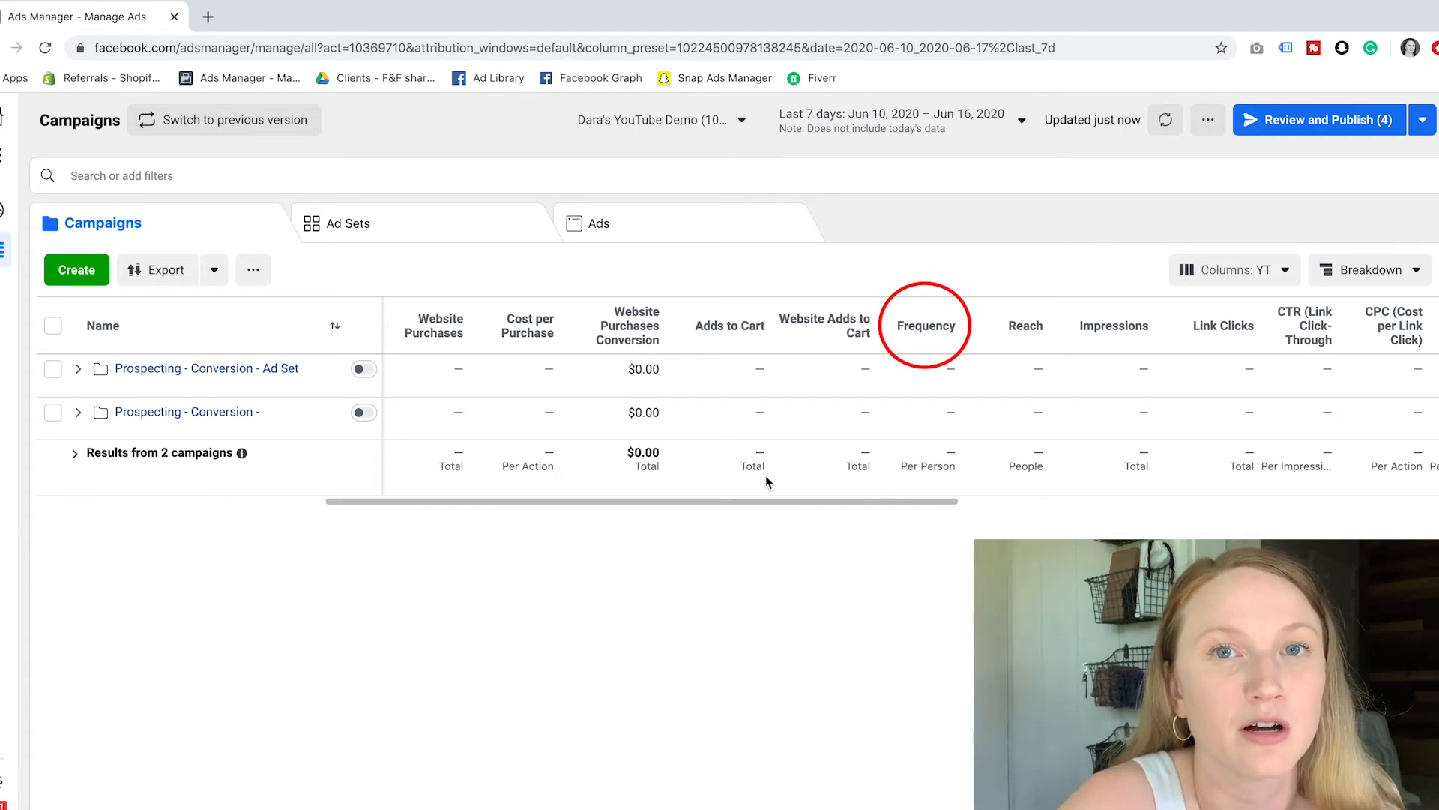
scroll(right, 3)
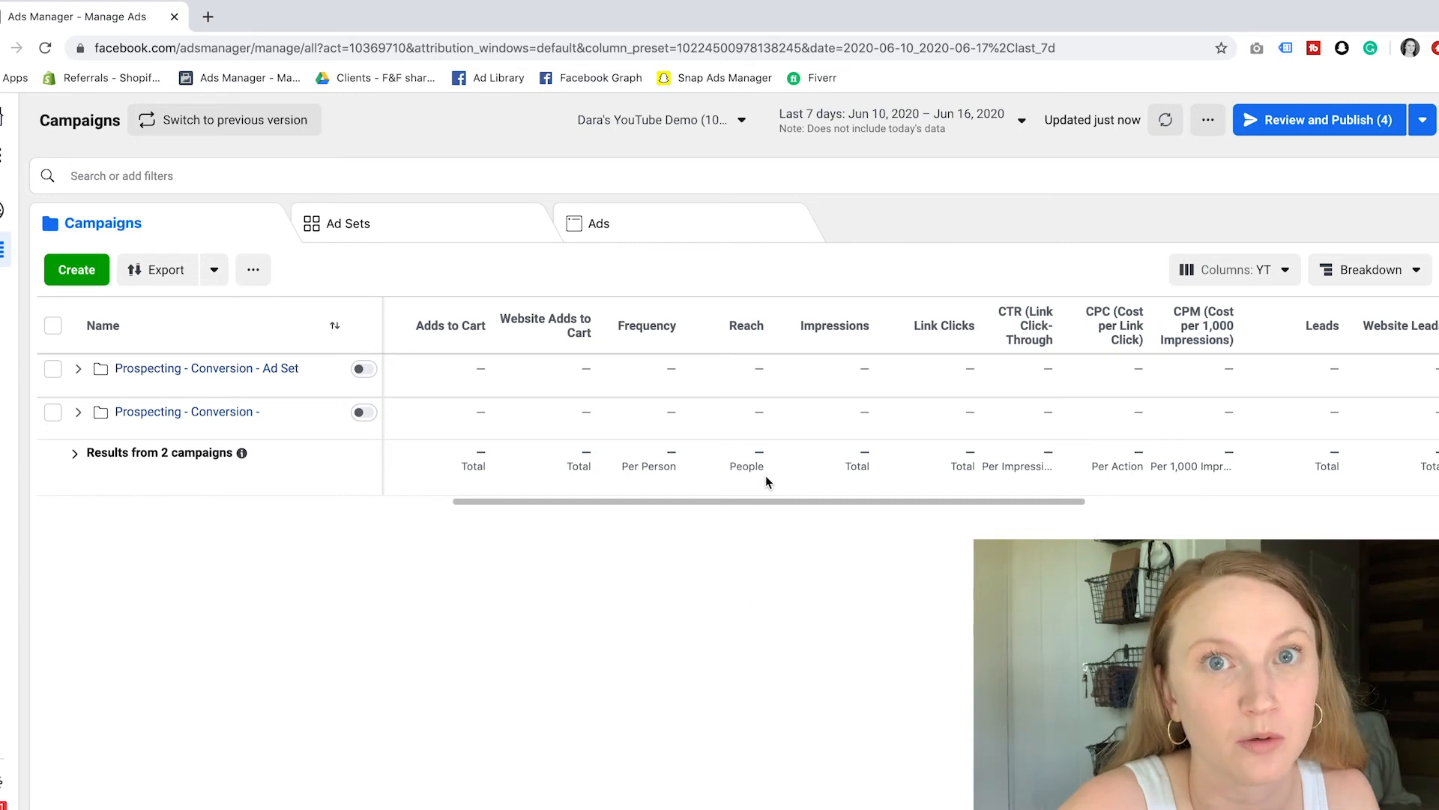
scroll(right, 3)
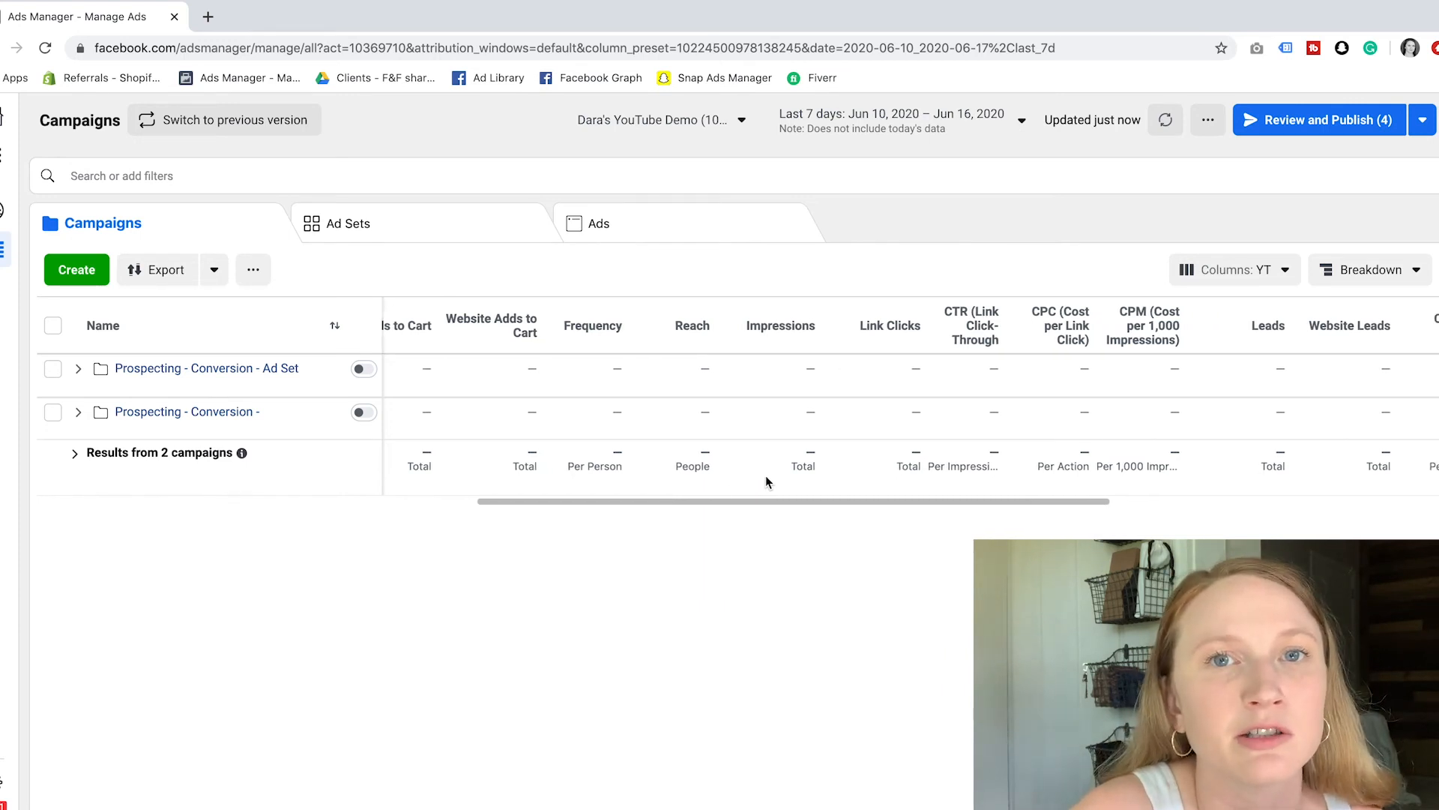
scroll(right, 3)
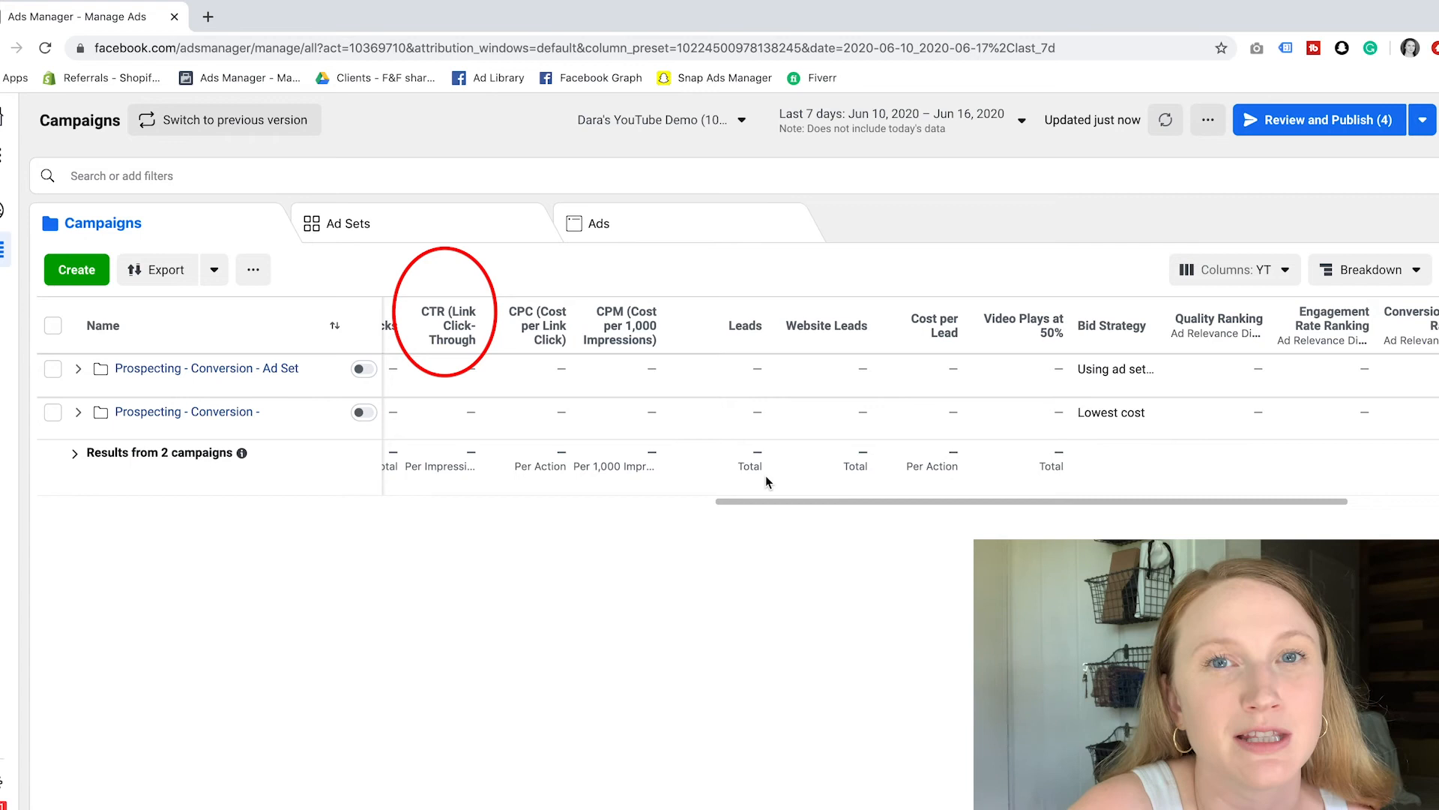